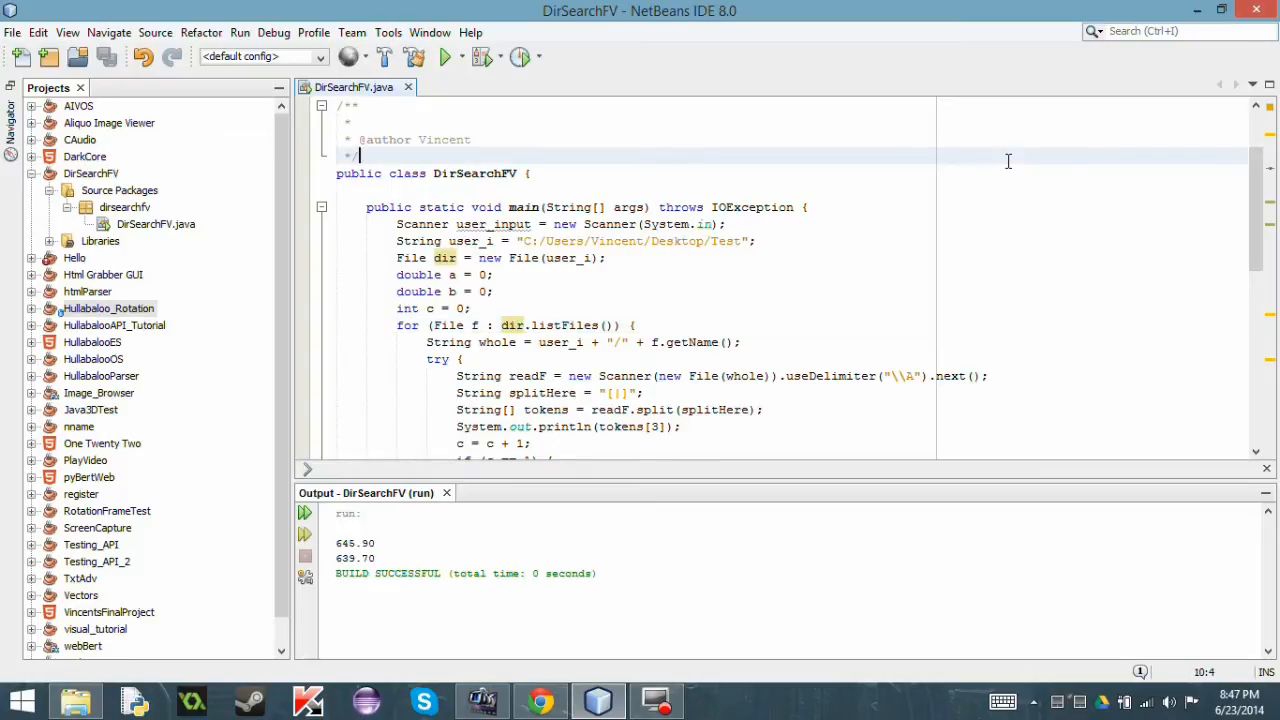
mouse_move(848, 266)
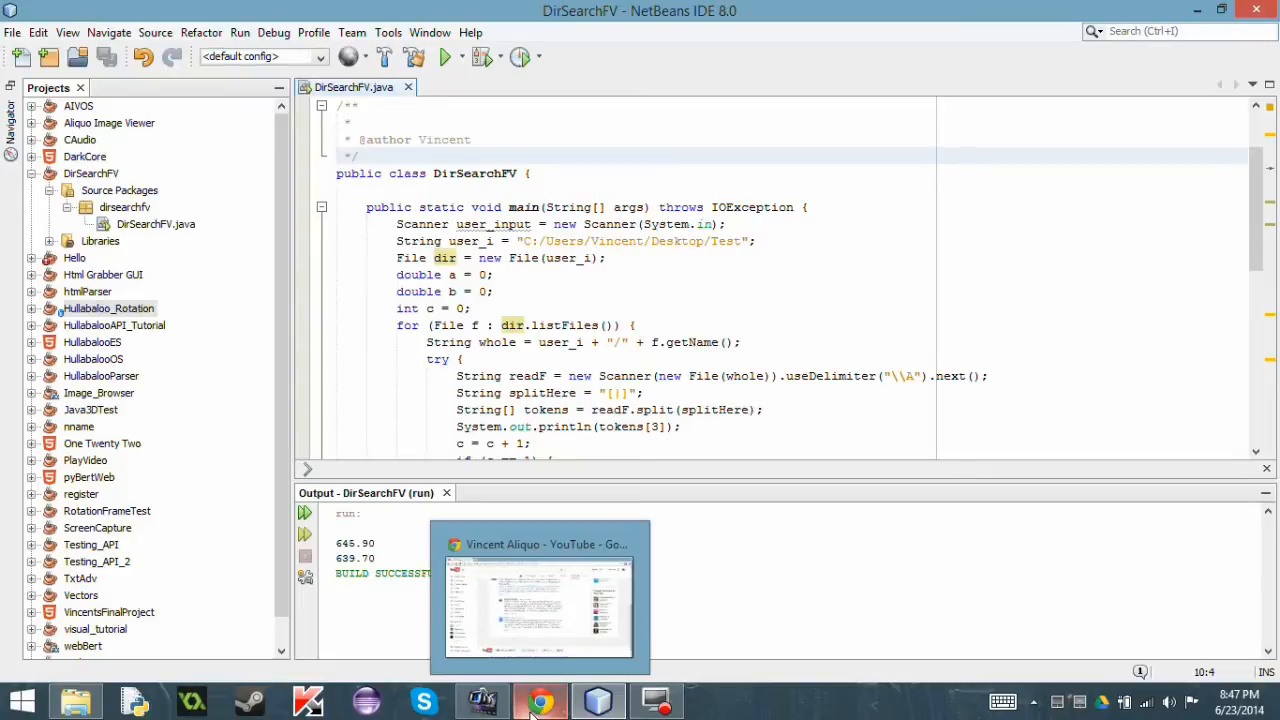
Bring the Test folder window with Average.txt, File_1.txt and File_2.txt to the front.
click(540, 700)
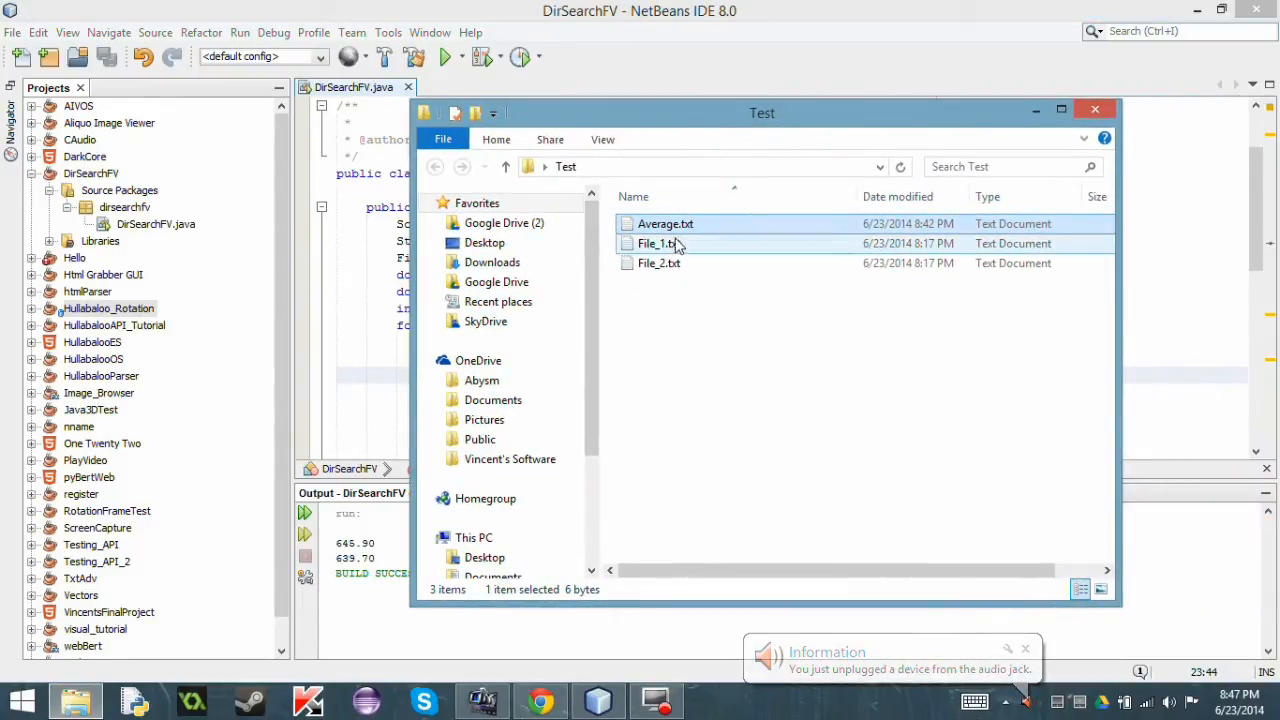
View File_2.txt in Notepad, pick out its fourth value 639.70, then close it.
double_click(658, 244)
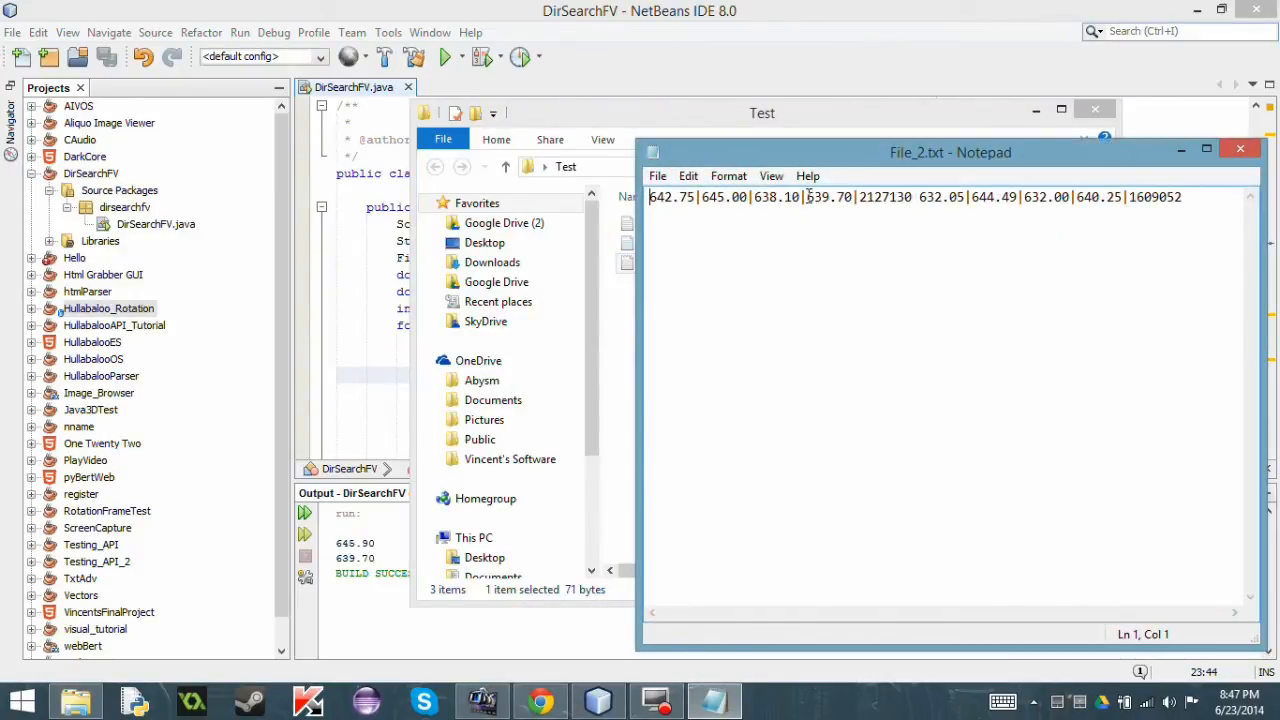
double_click(828, 198)
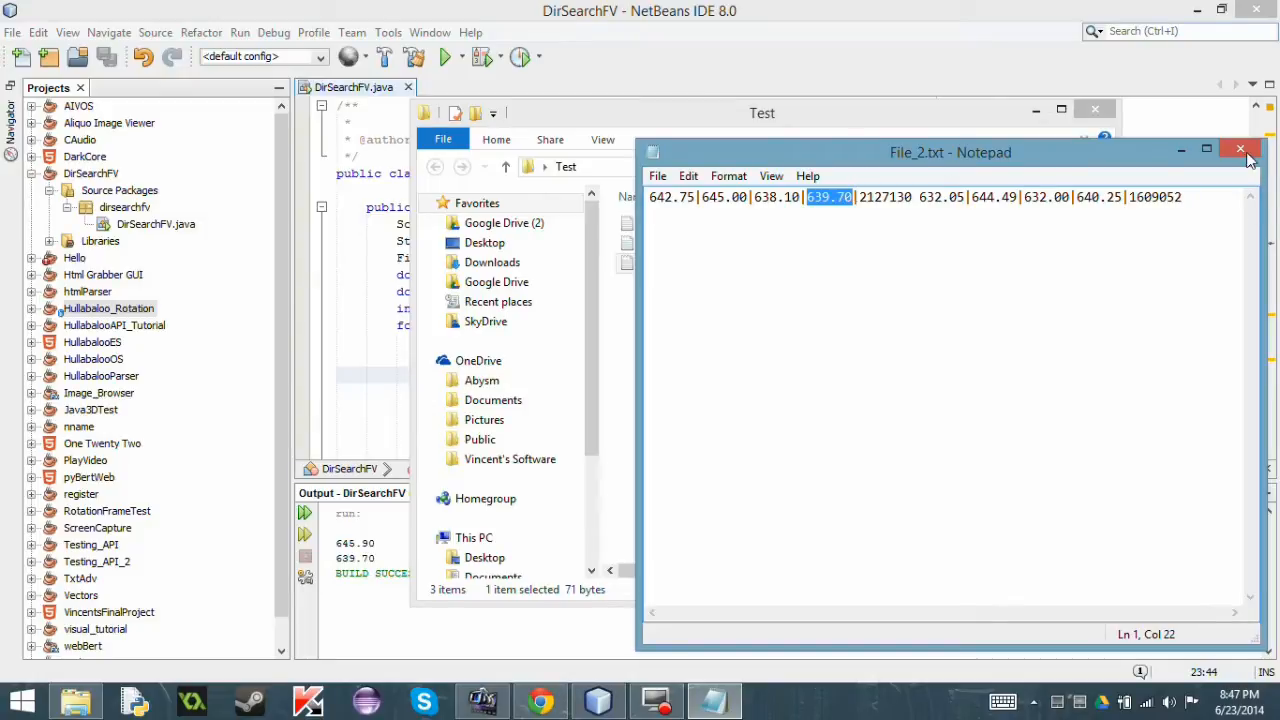
click(1240, 150)
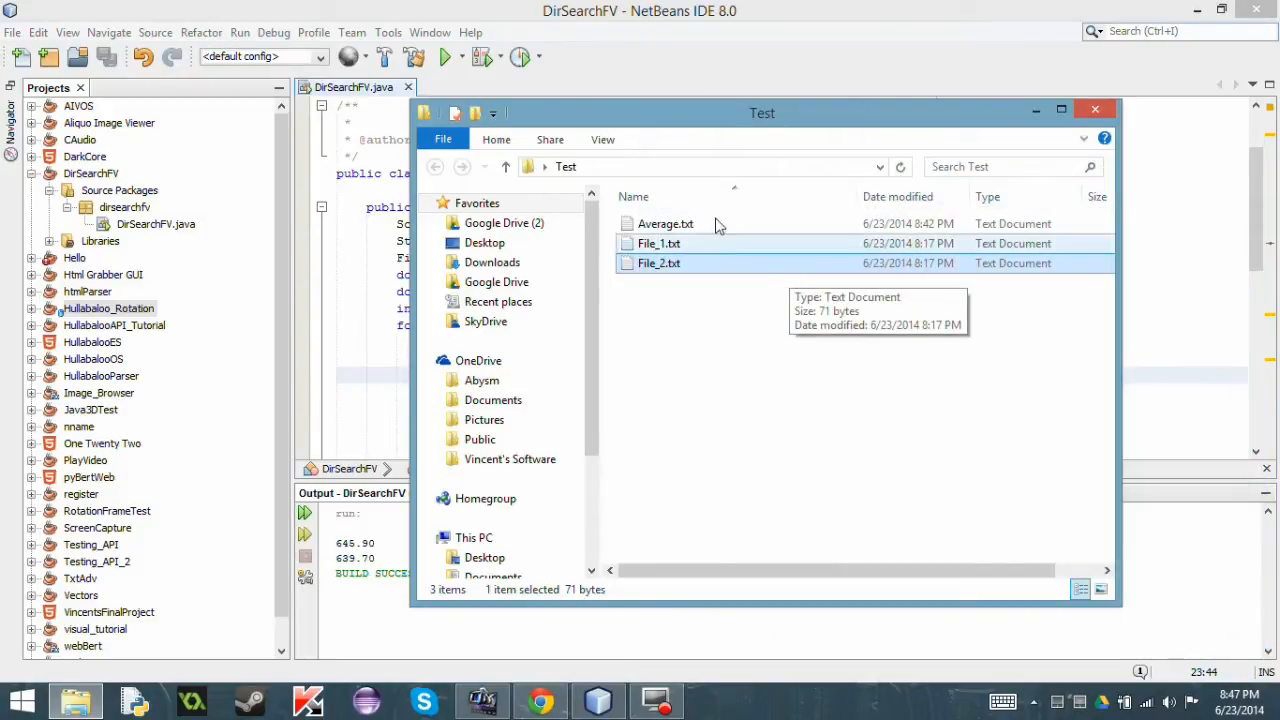
View Average.txt holding 965.75, then close it to return to the code.
double_click(664, 224)
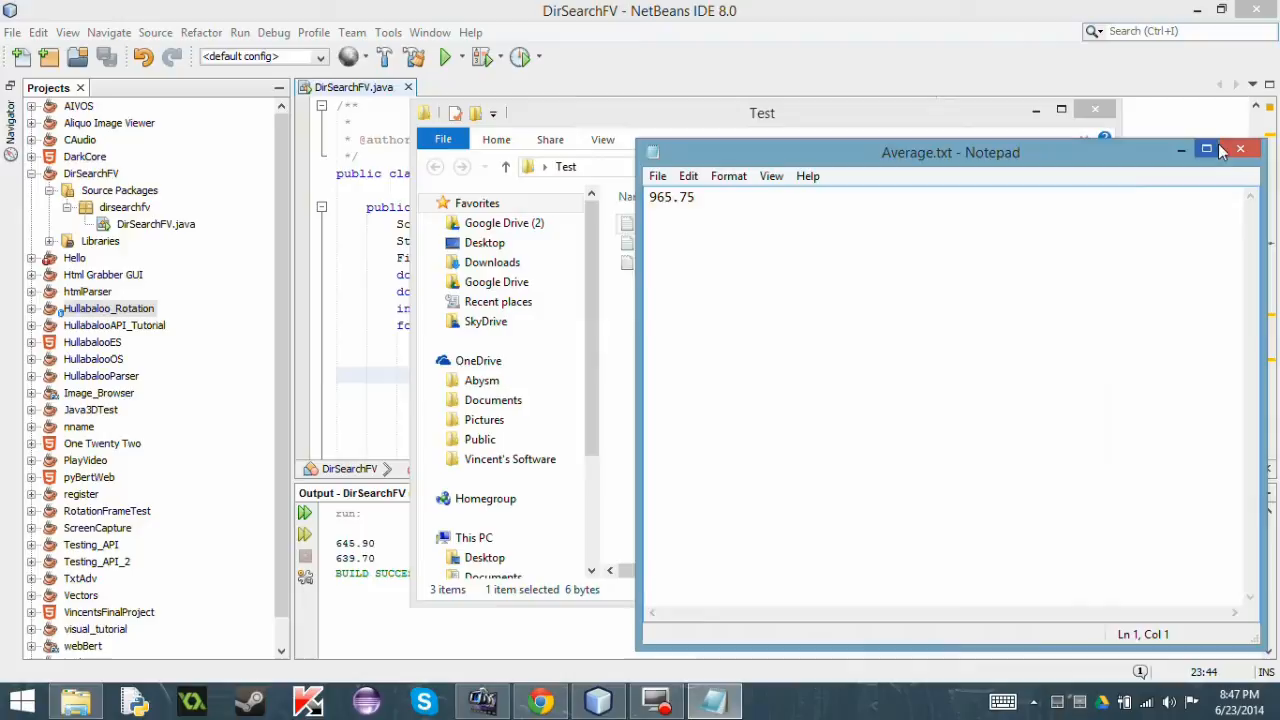
mouse_move(1240, 150)
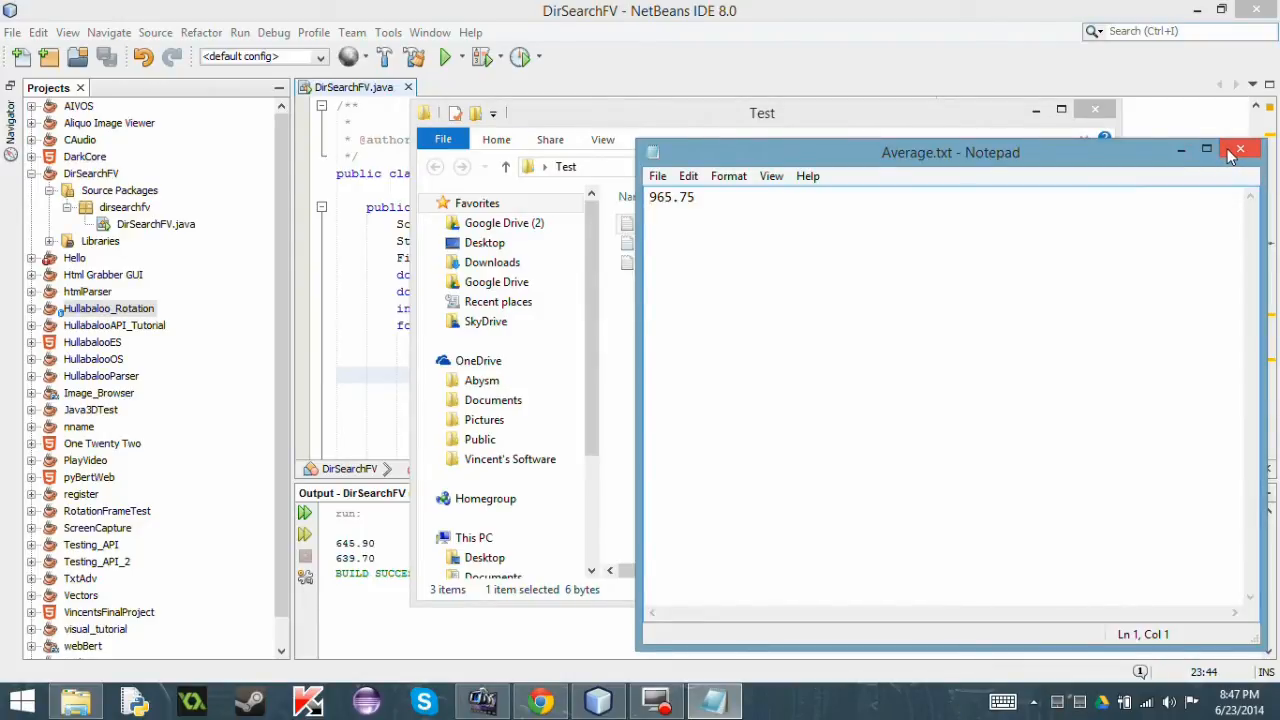
click(1240, 148)
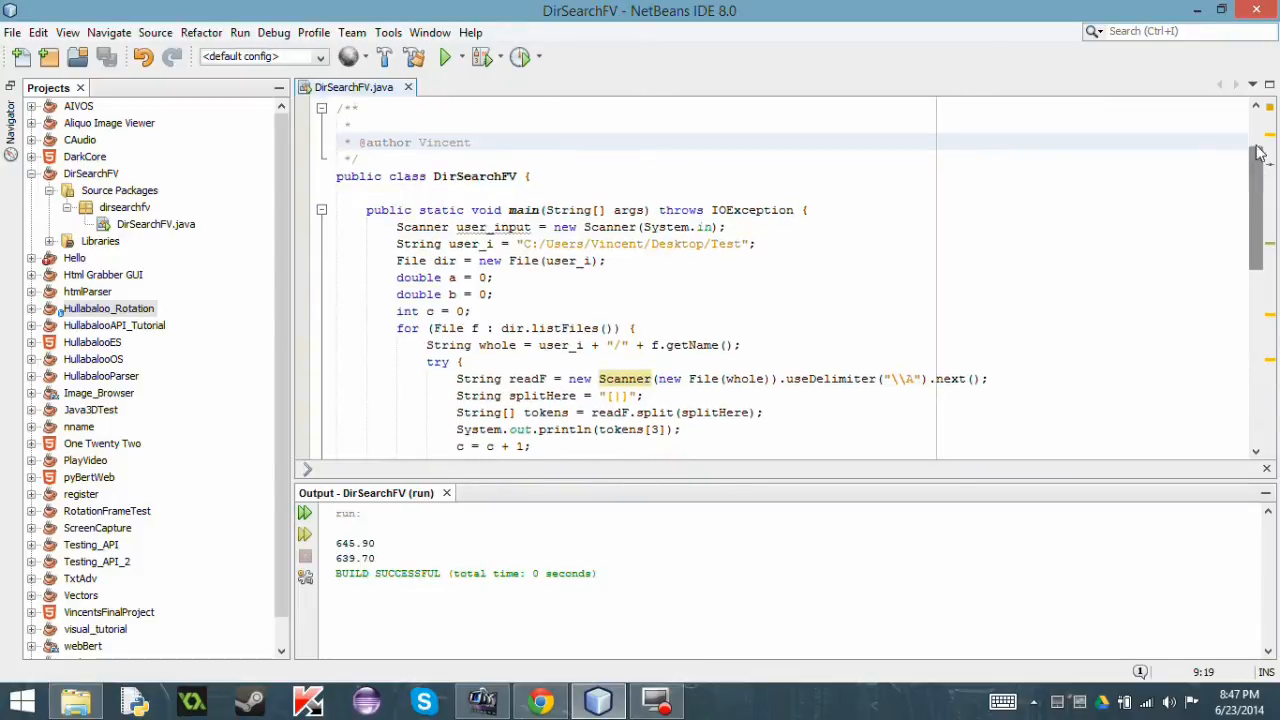
Scroll down through DirSearchFV.java while going over the code.
scroll(down, 3)
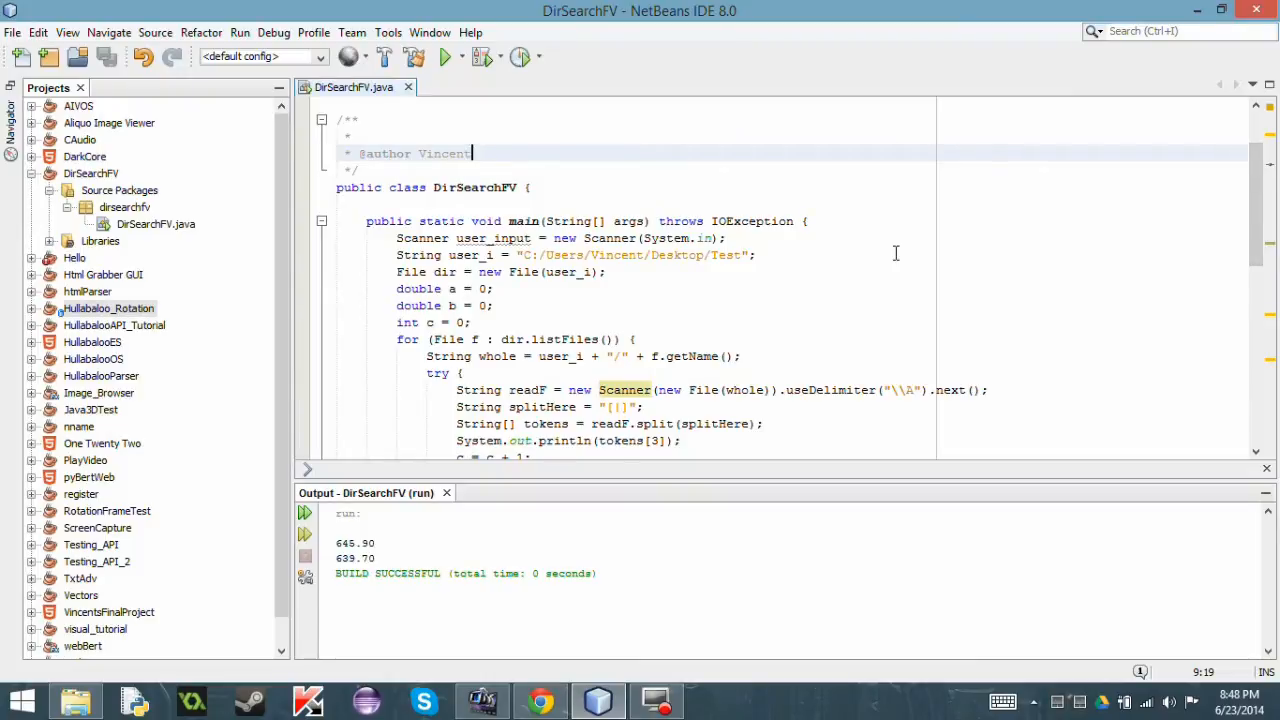
scroll(down, 3)
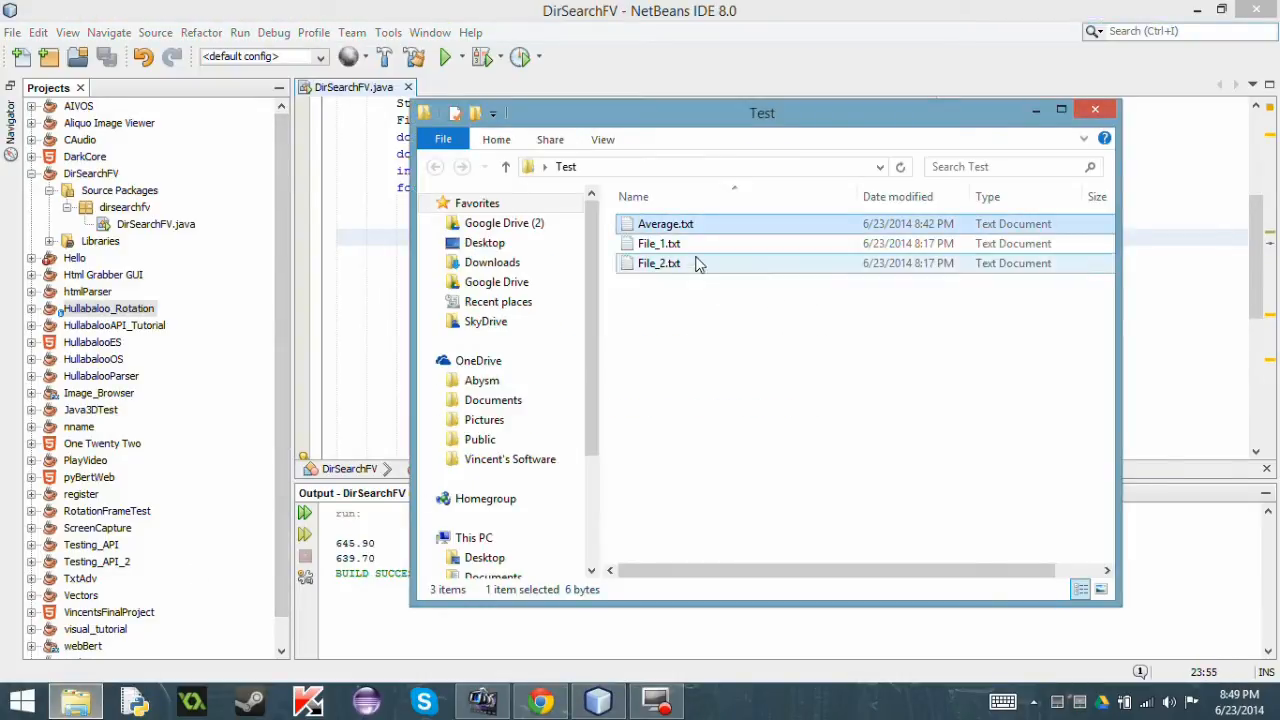
View File_1.txt and close it, glance at the DirSearchFV code, then return to the Test folder.
double_click(658, 244)
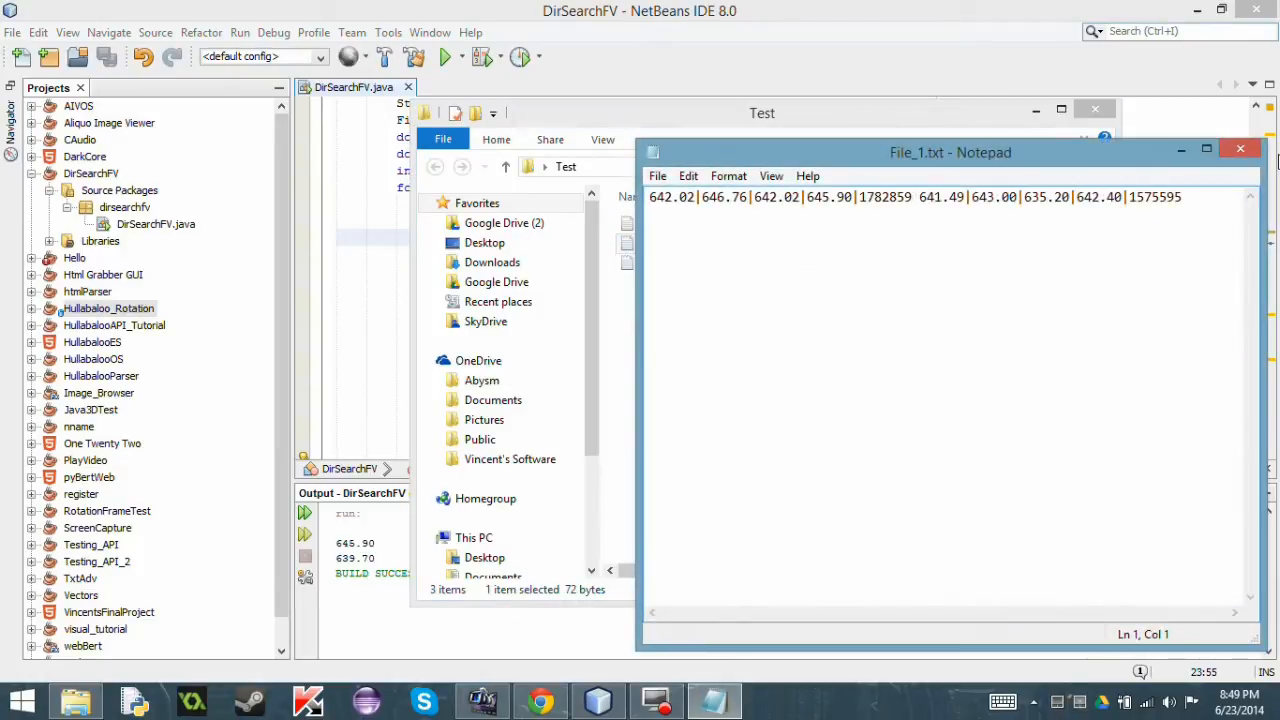
click(1240, 148)
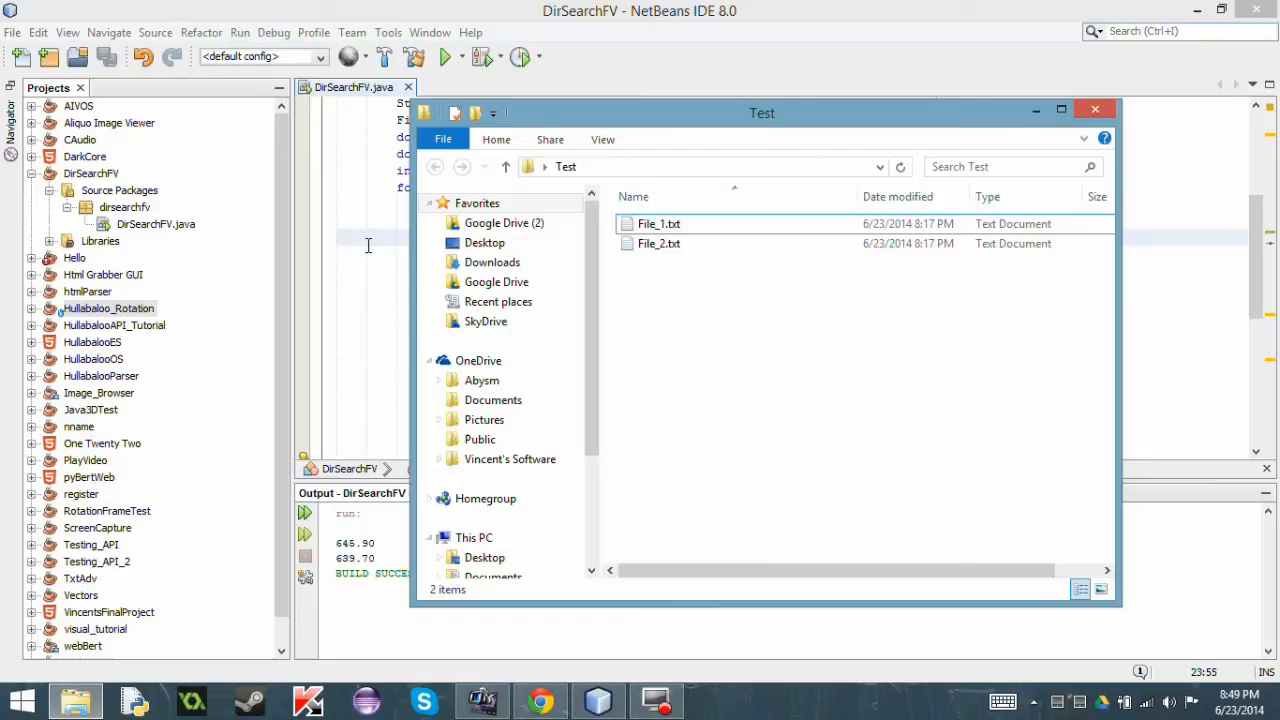
double_click(660, 224)
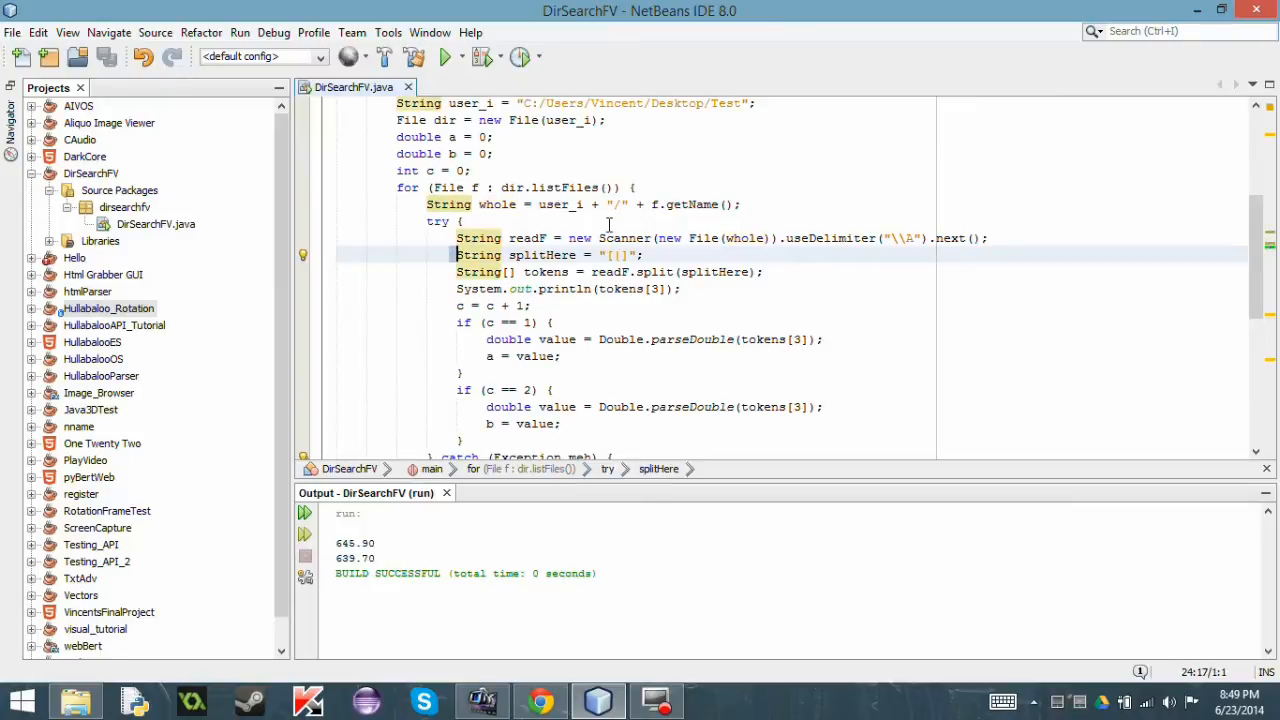
double_click(540, 256)
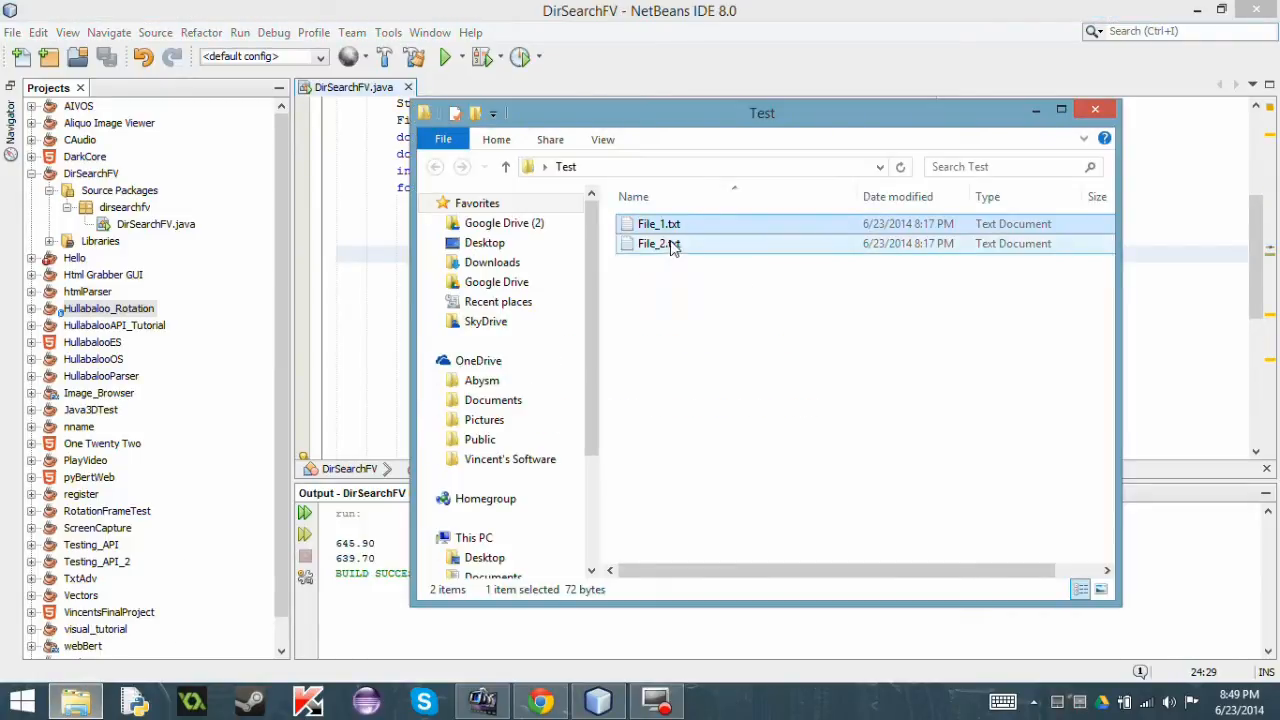
double_click(658, 224)
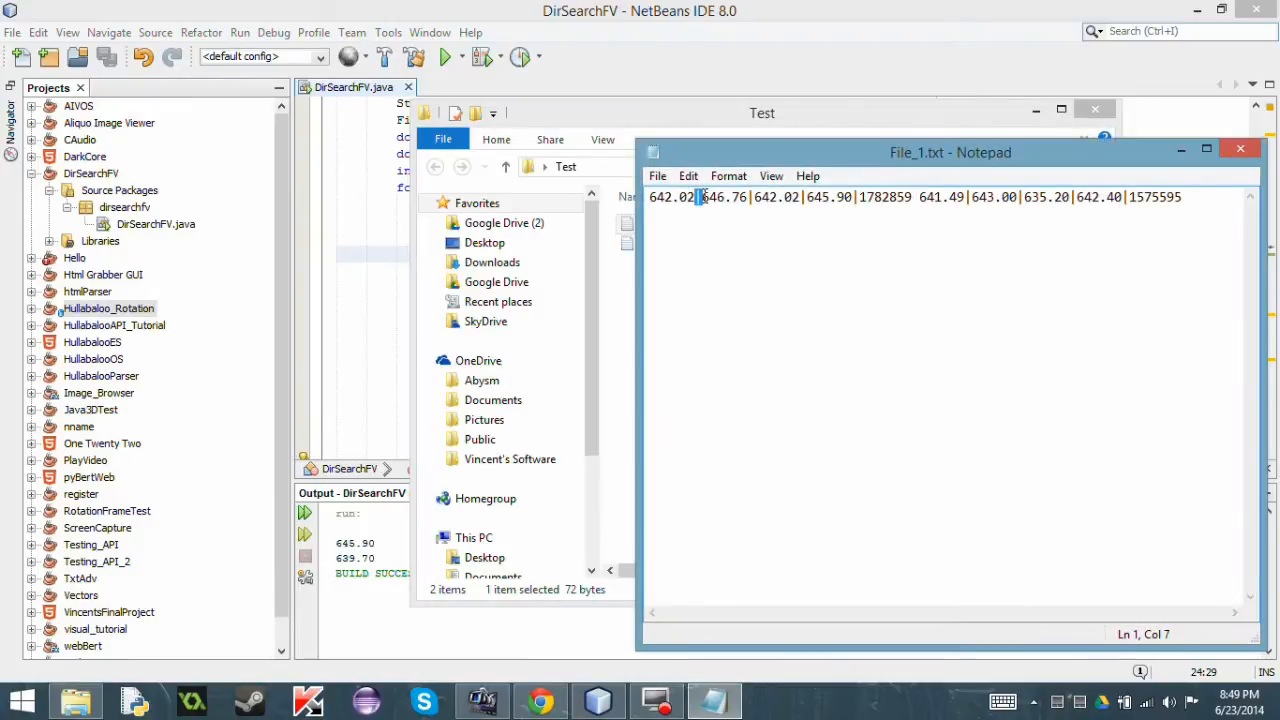
click(800, 196)
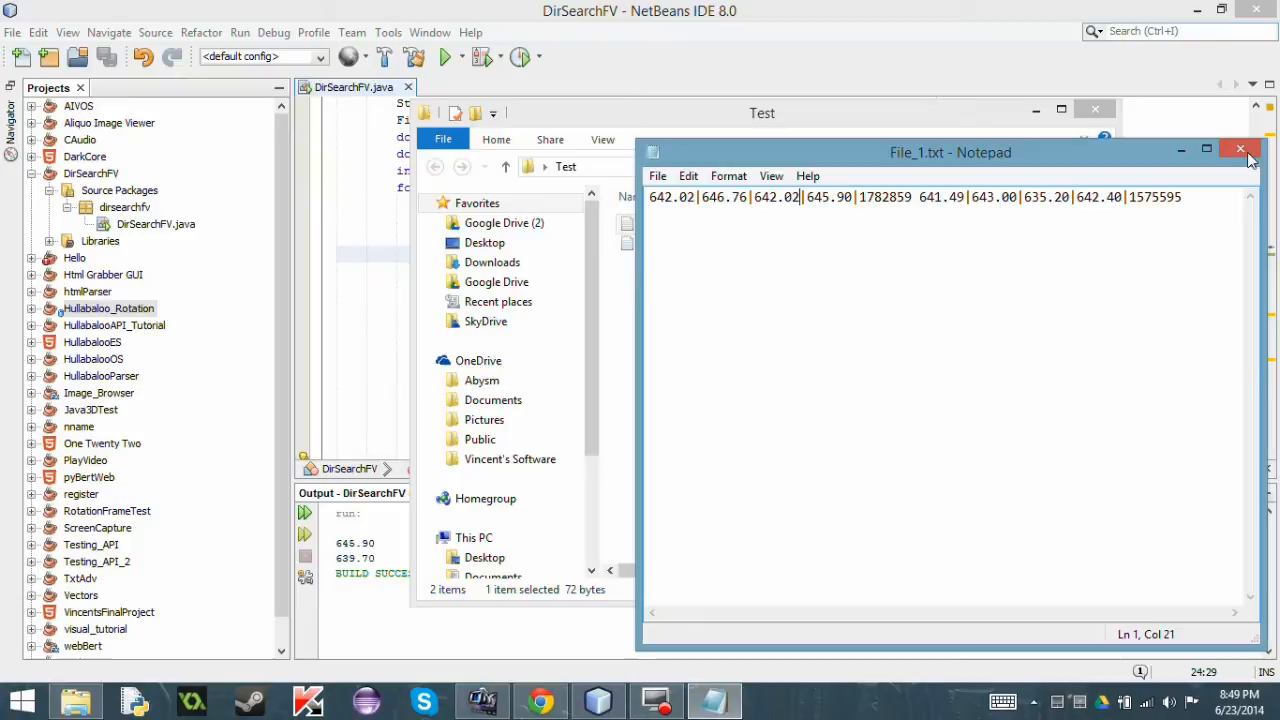
click(1240, 152)
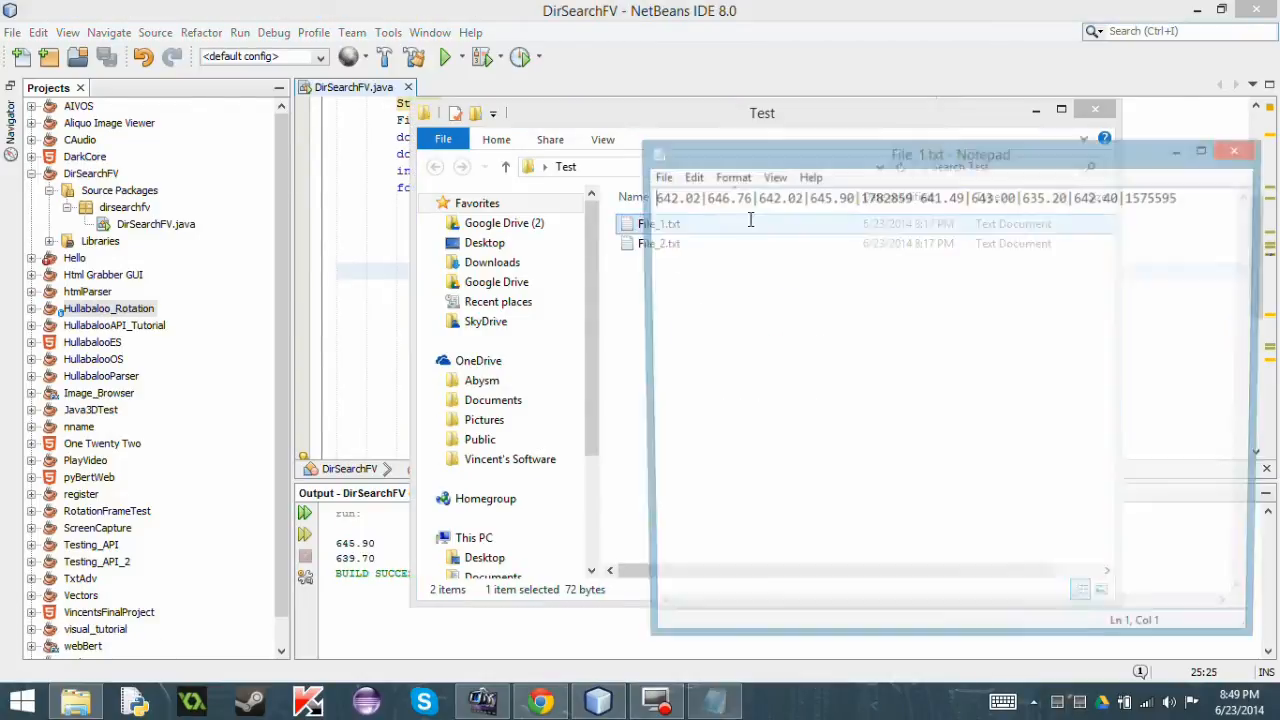
click(950, 152)
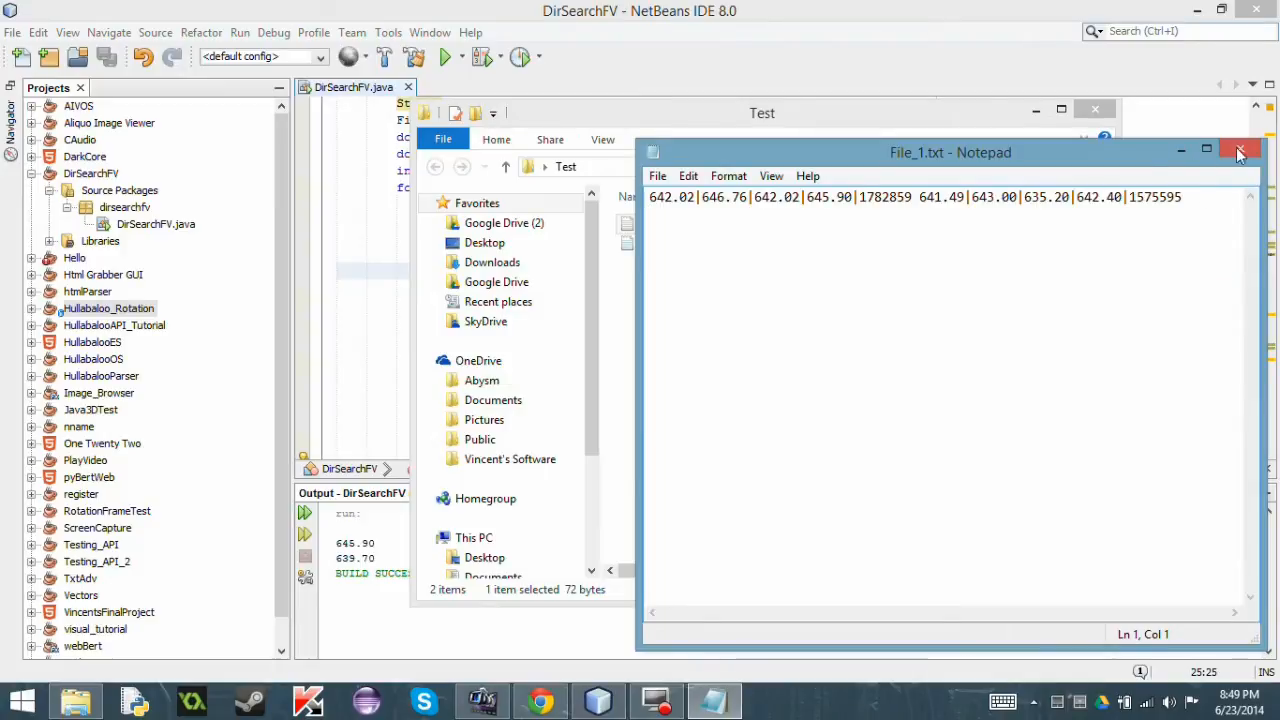
click(1240, 152)
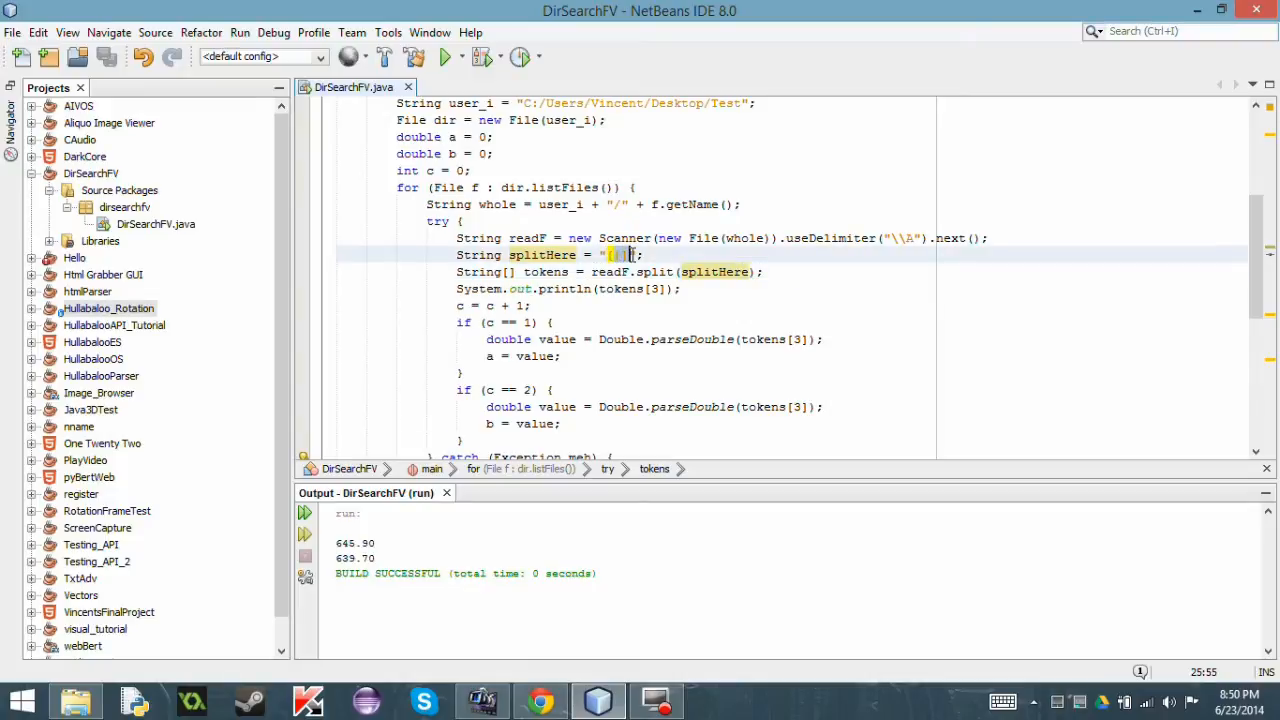
click(632, 262)
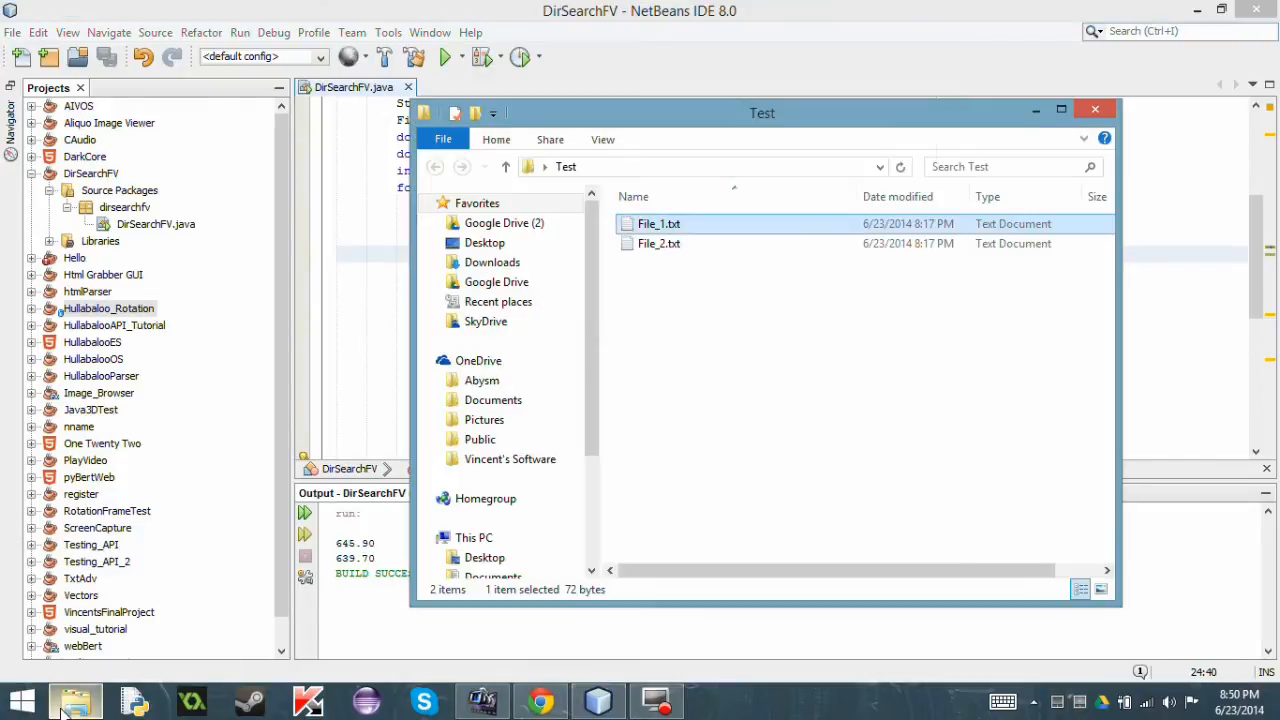
View File_1.txt in Notepad and pick out its fourth value 645.90.
double_click(660, 224)
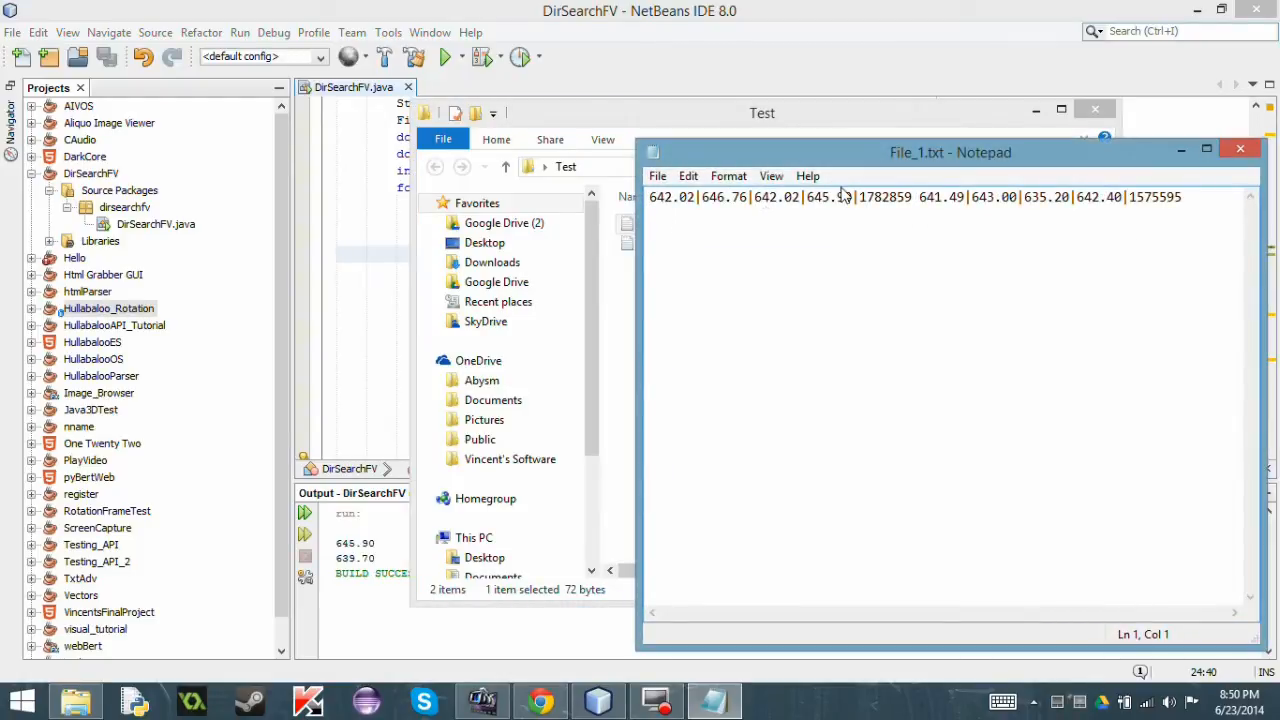
double_click(812, 198)
text(S)
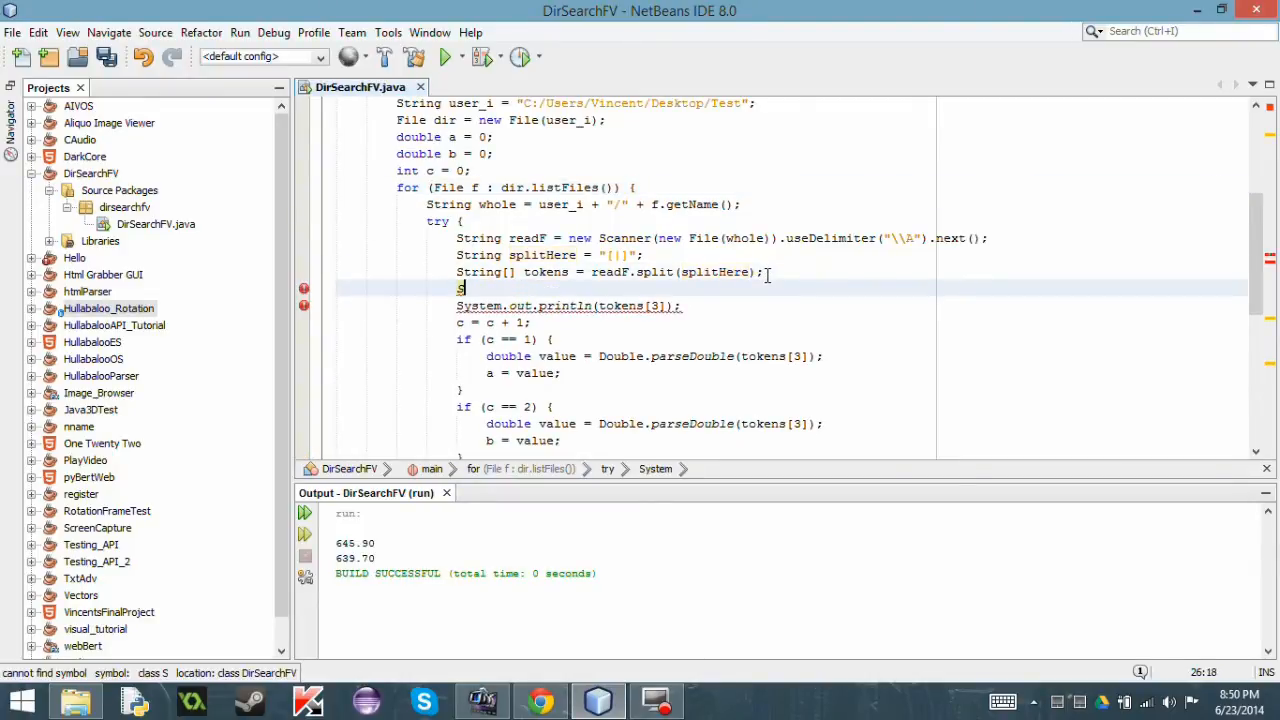
Finish typing 'tokens[3];' then delete that leftover statement so the loop only prints tokens[3].
text(oken)
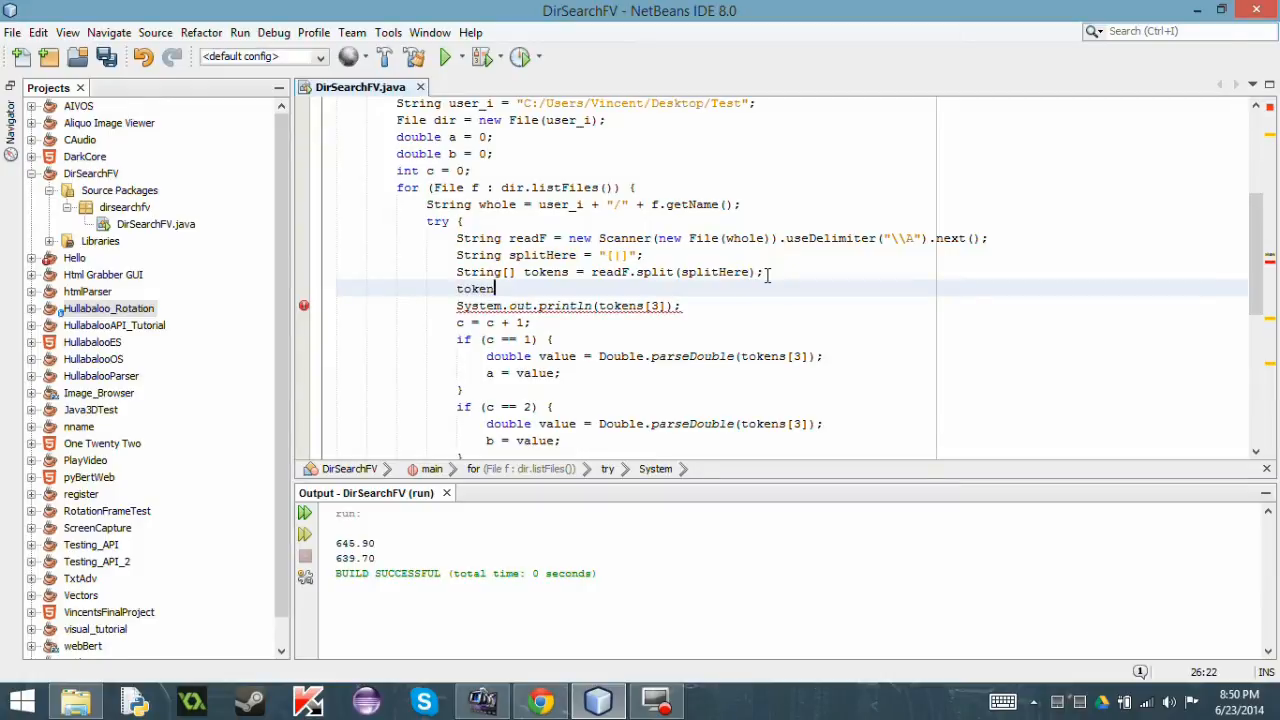
text(s[3];)
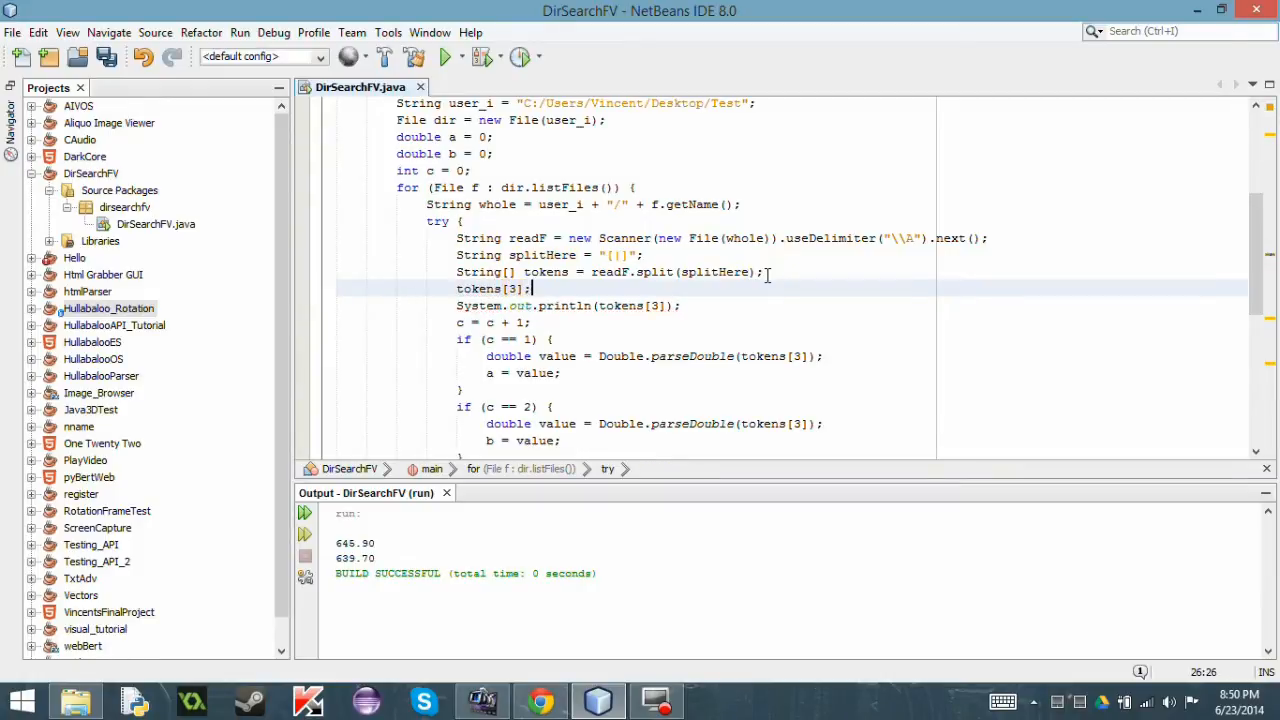
double_click(480, 288)
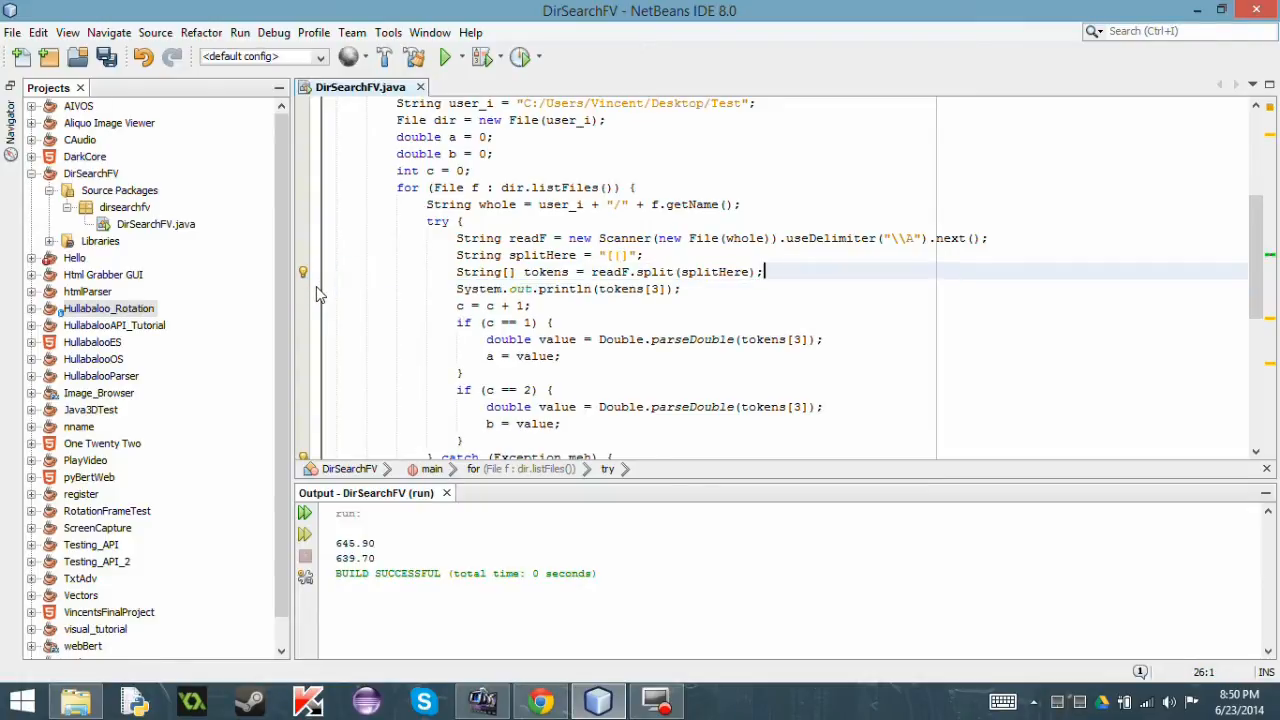
click(610, 272)
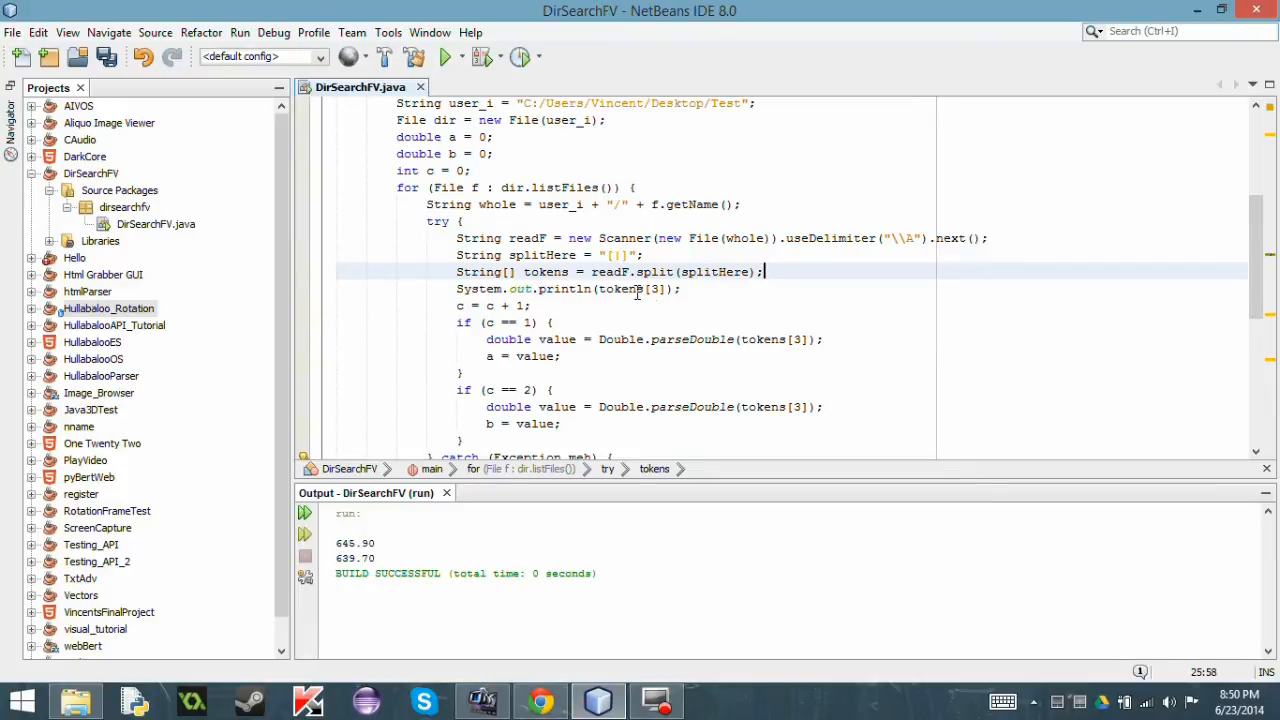
double_click(352, 544)
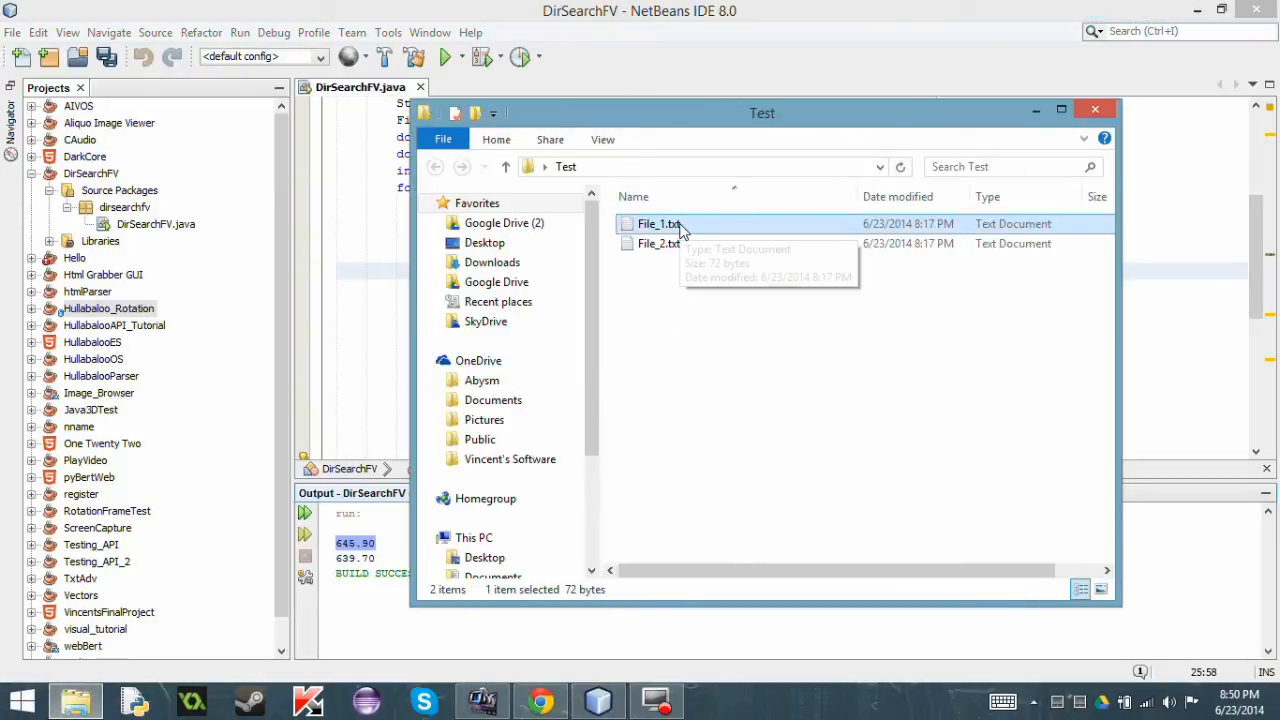
View File_1.txt, pick out its fourth value 645.90, then close it.
double_click(656, 224)
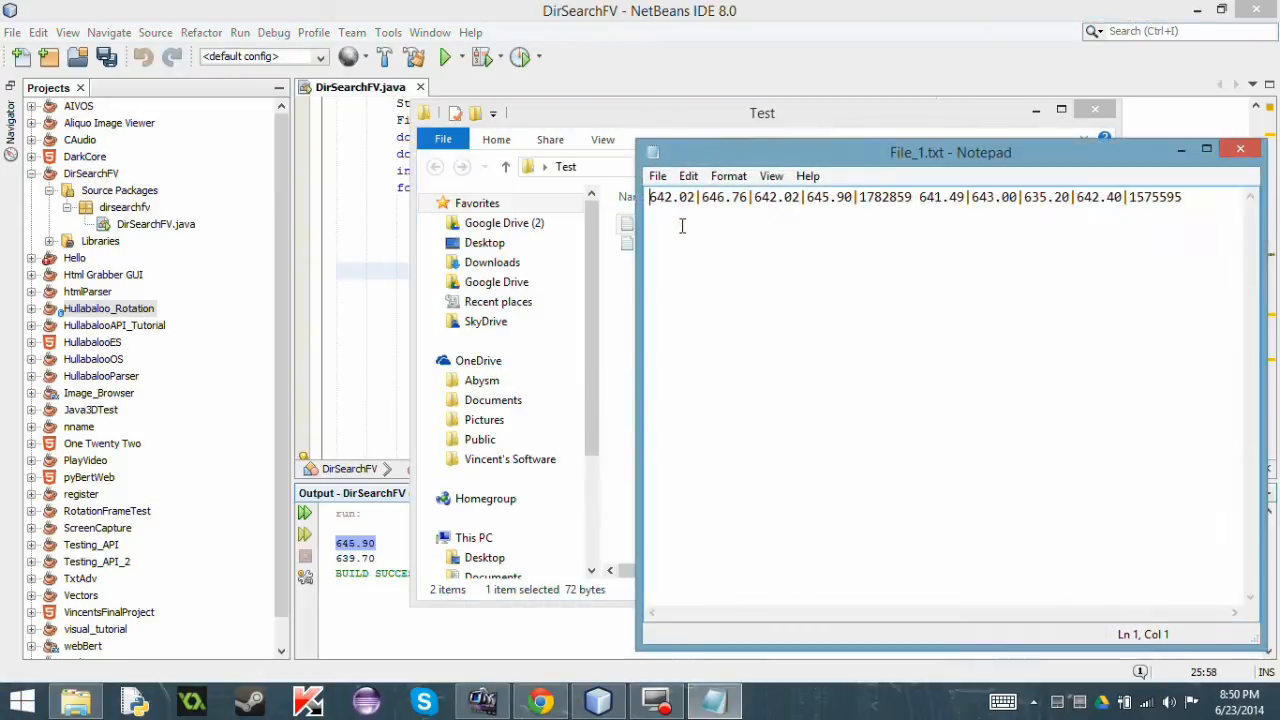
double_click(830, 198)
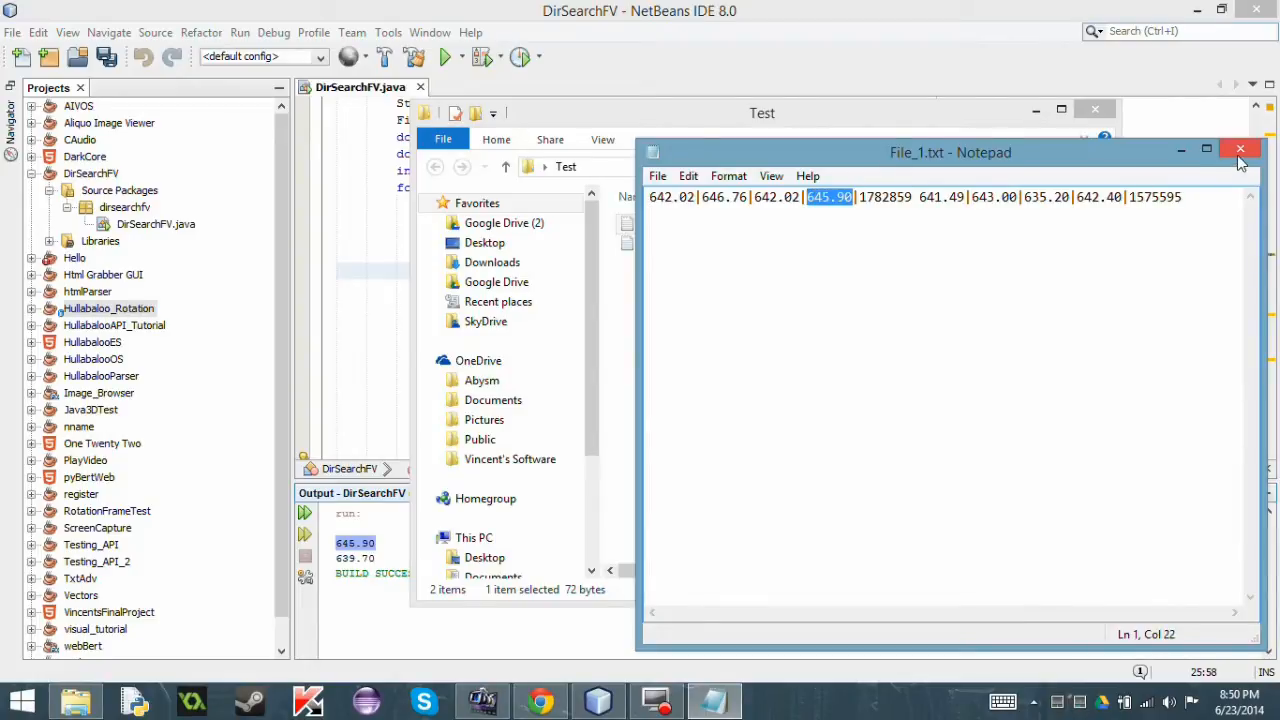
click(1240, 152)
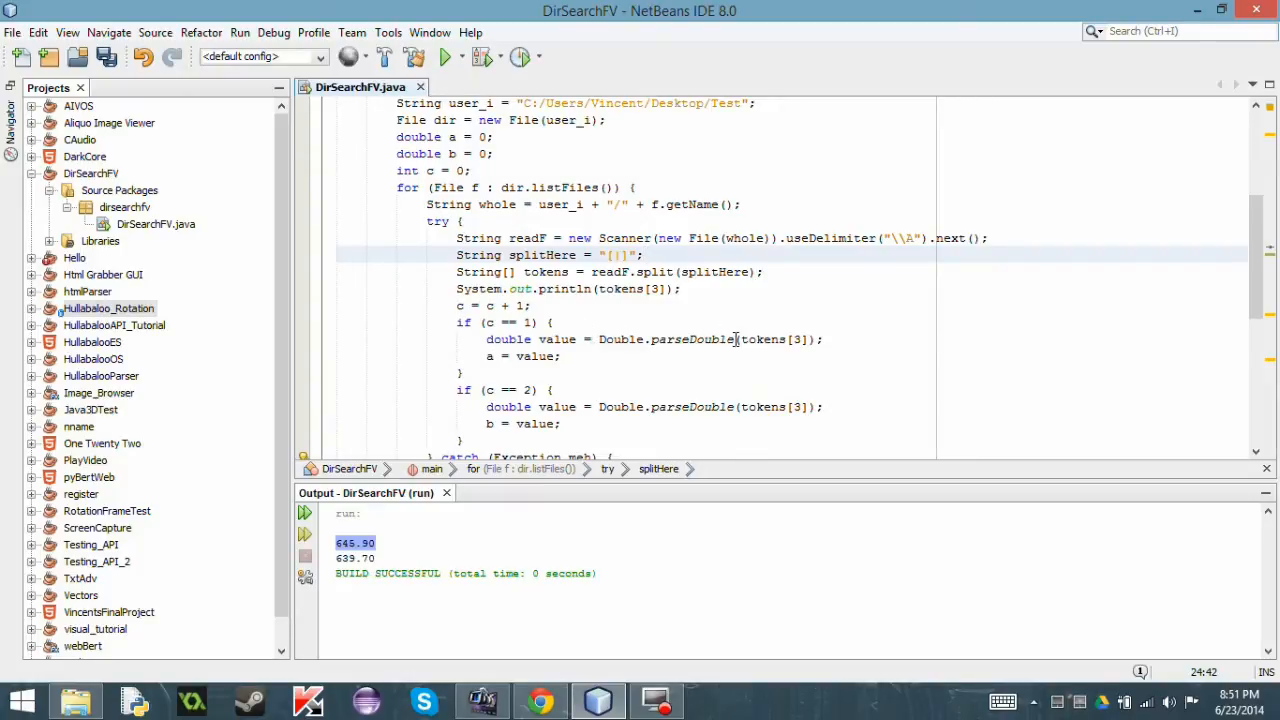
double_click(764, 340)
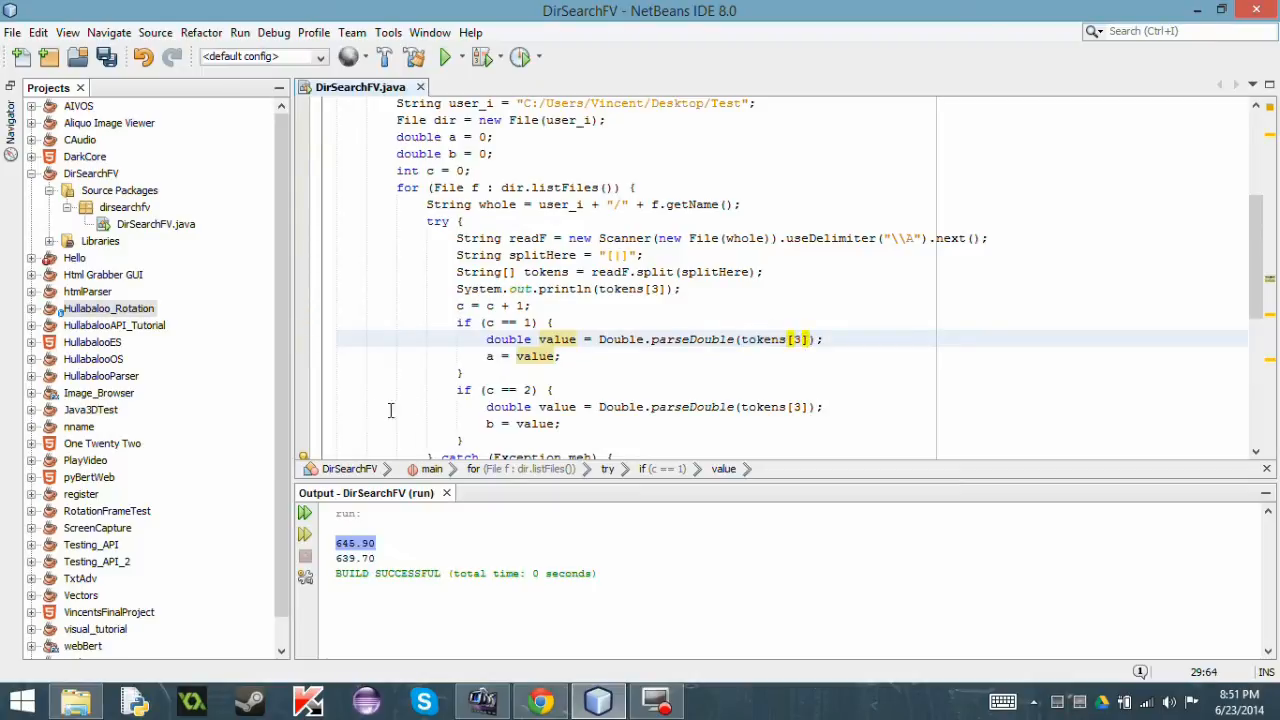
scroll(down, 3)
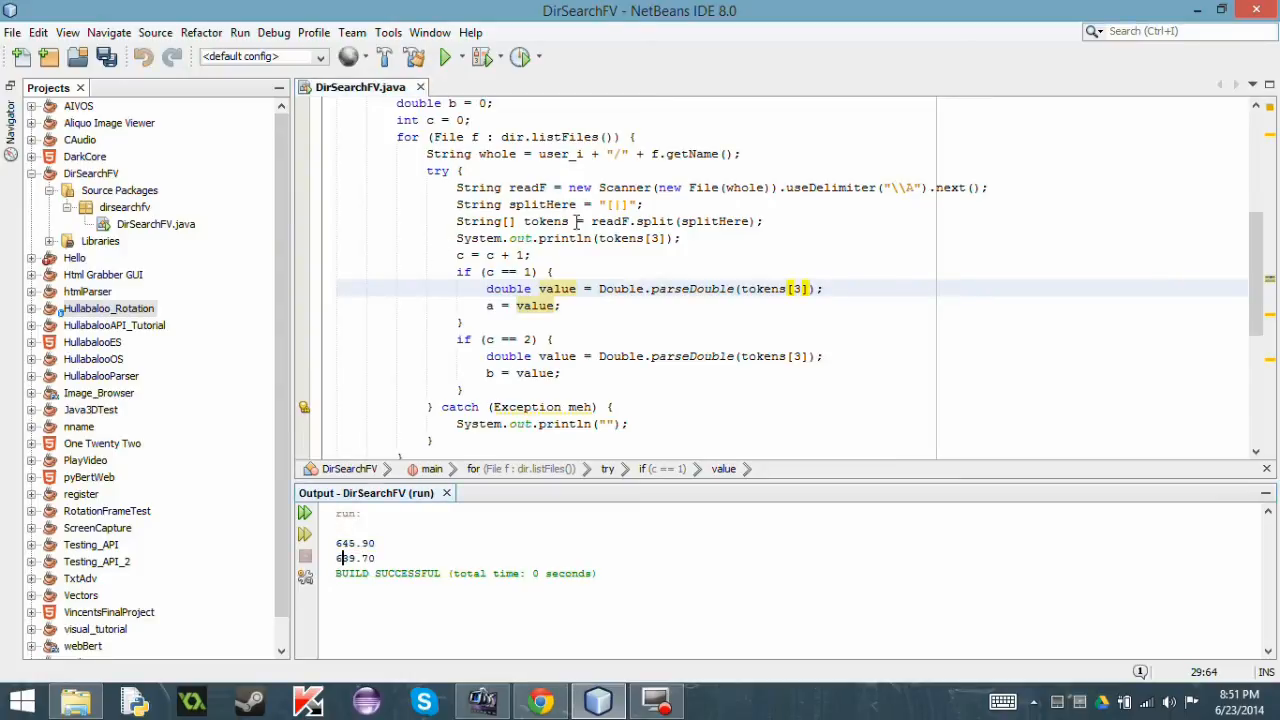
mouse_move(336, 558)
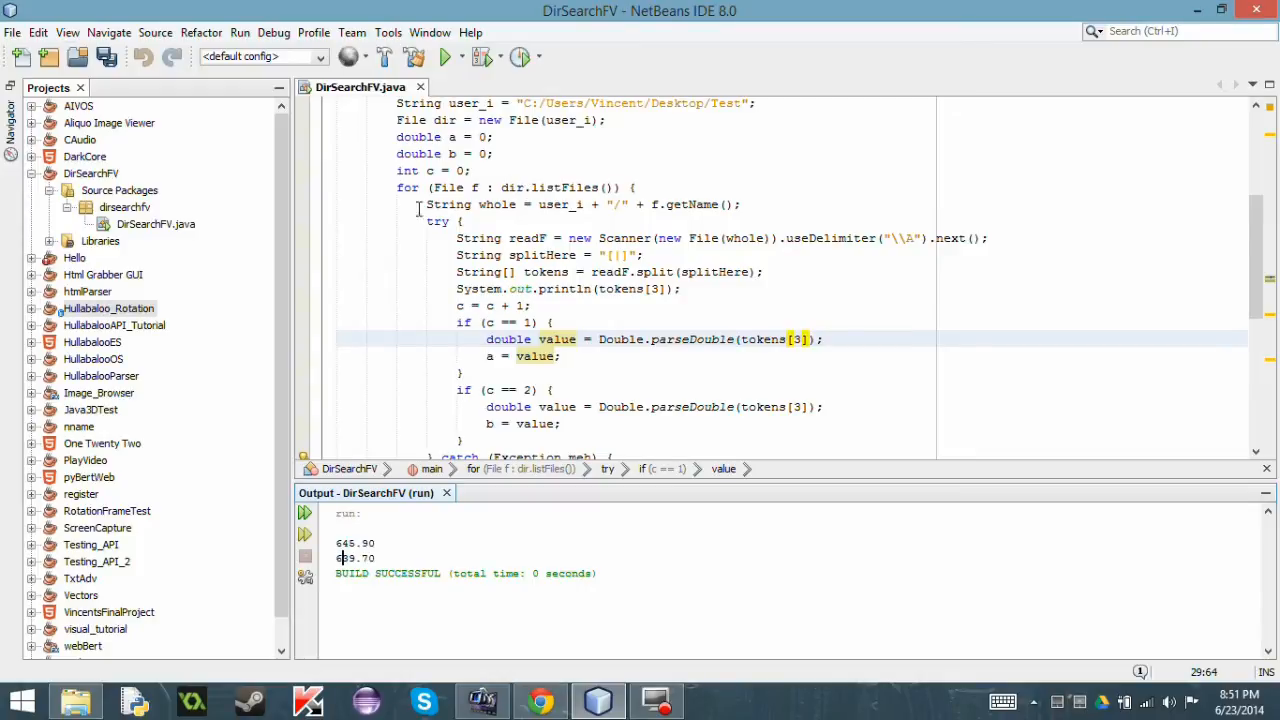
scroll(down, 3)
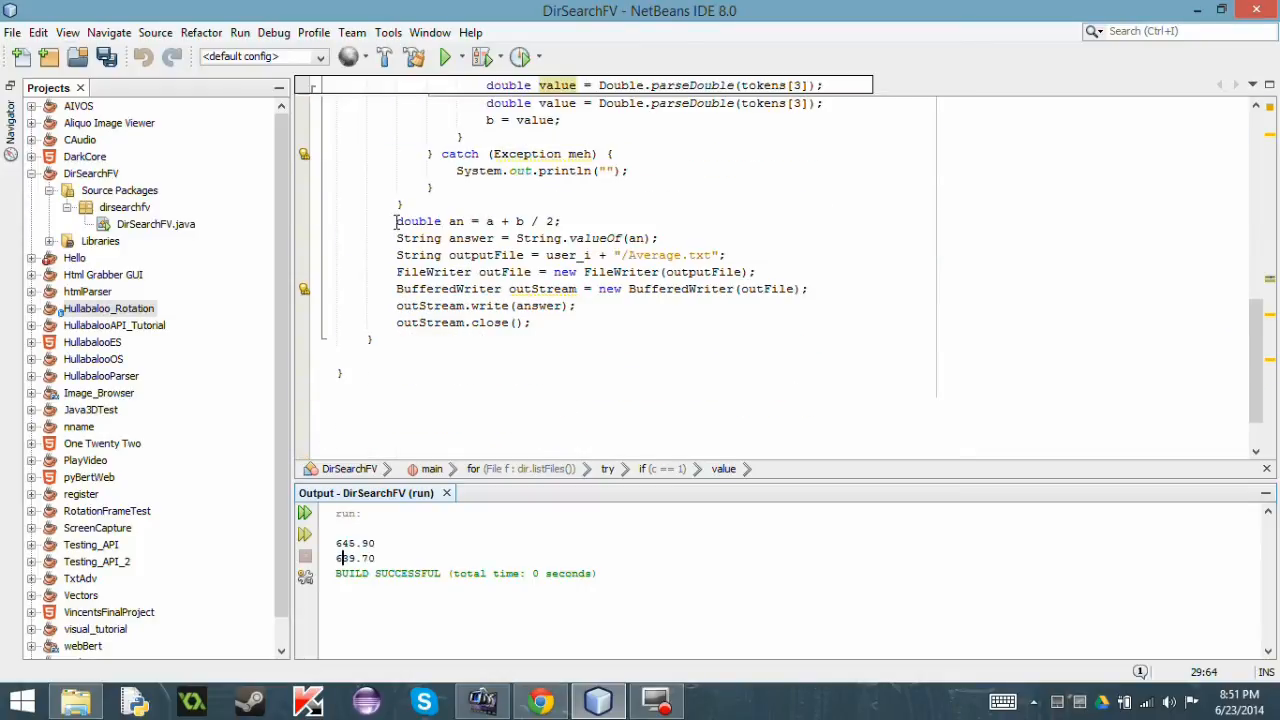
Highlight the average variable an in the file-writing code, then run DirSearchFV to create Average.txt.
click(420, 220)
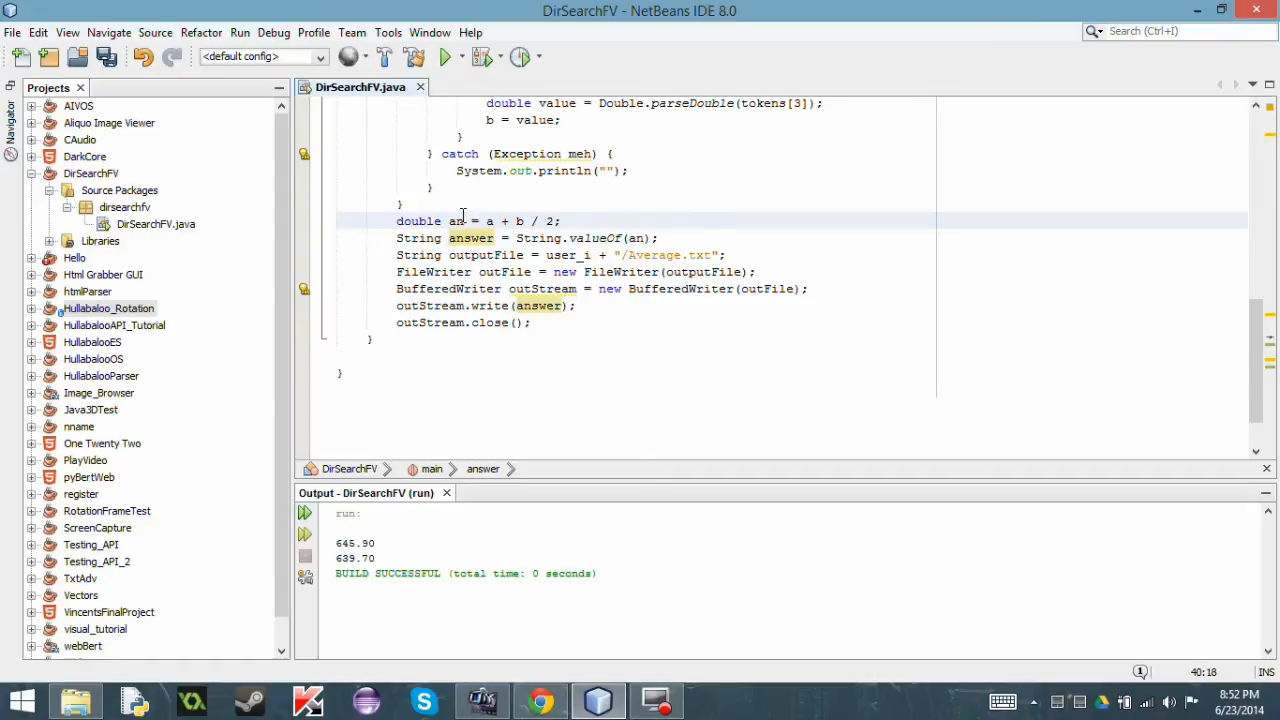
click(456, 220)
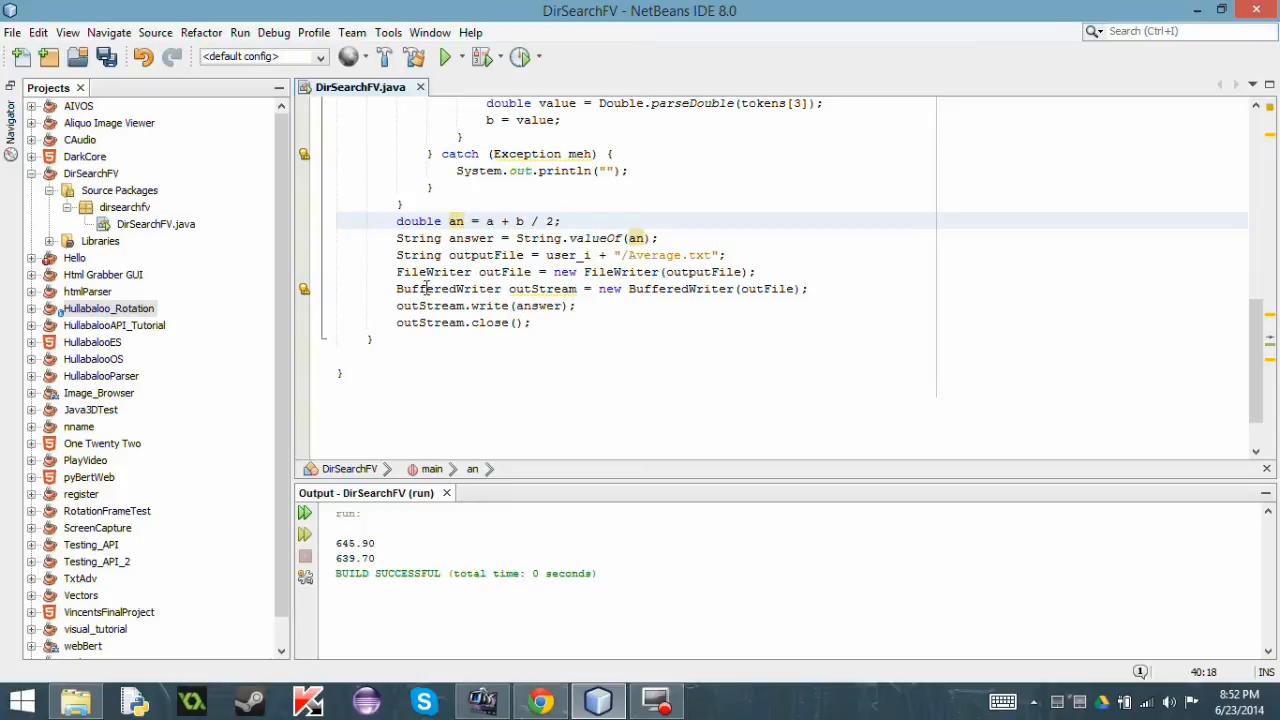
mouse_move(570, 352)
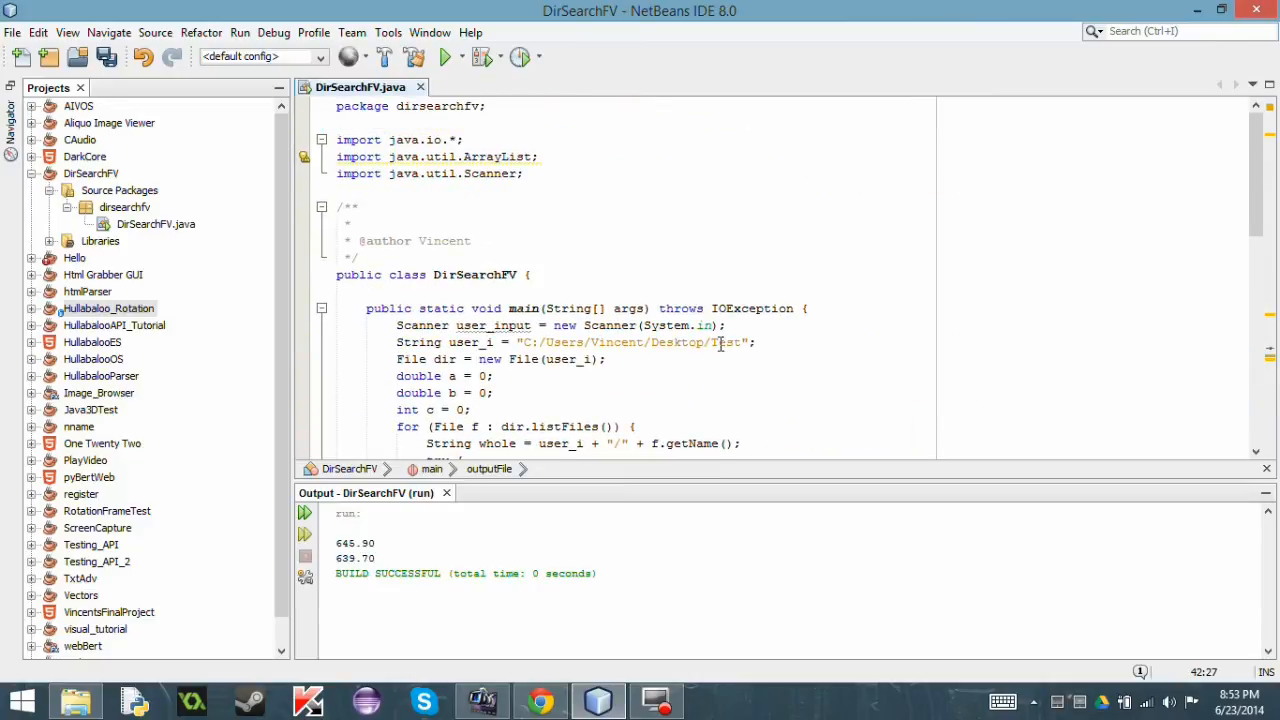
scroll(down, 3)
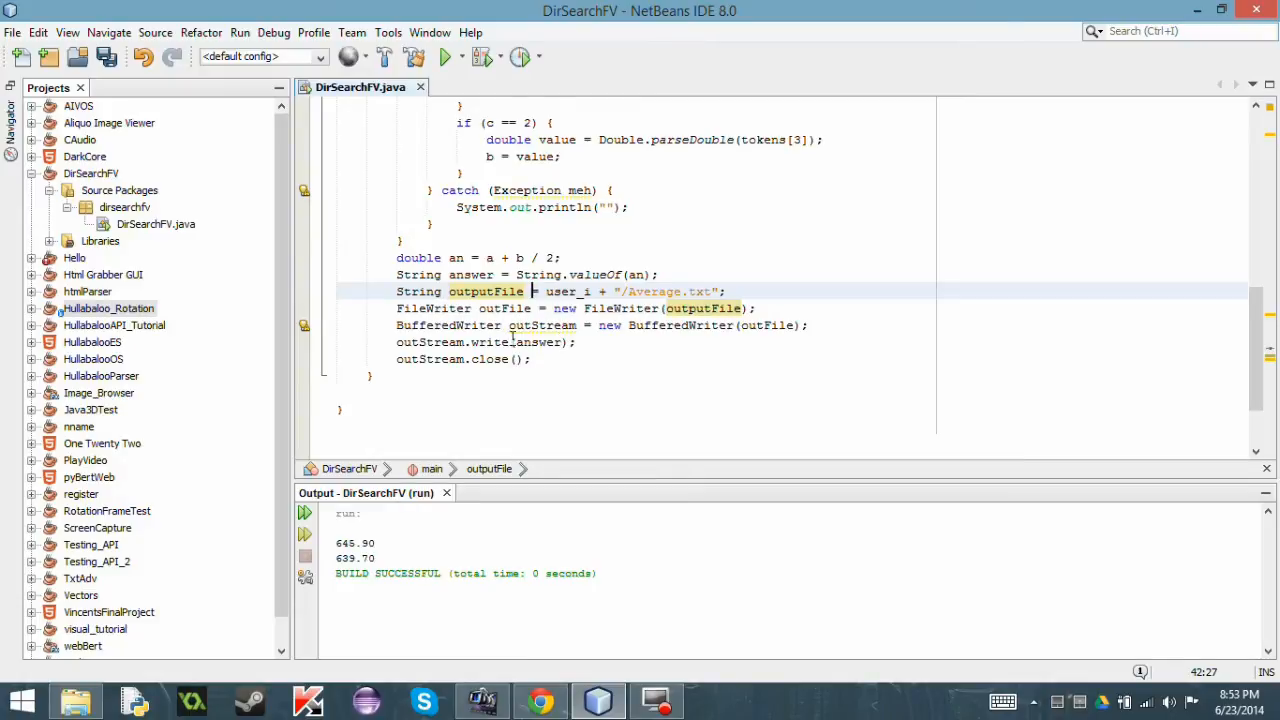
mouse_move(516, 340)
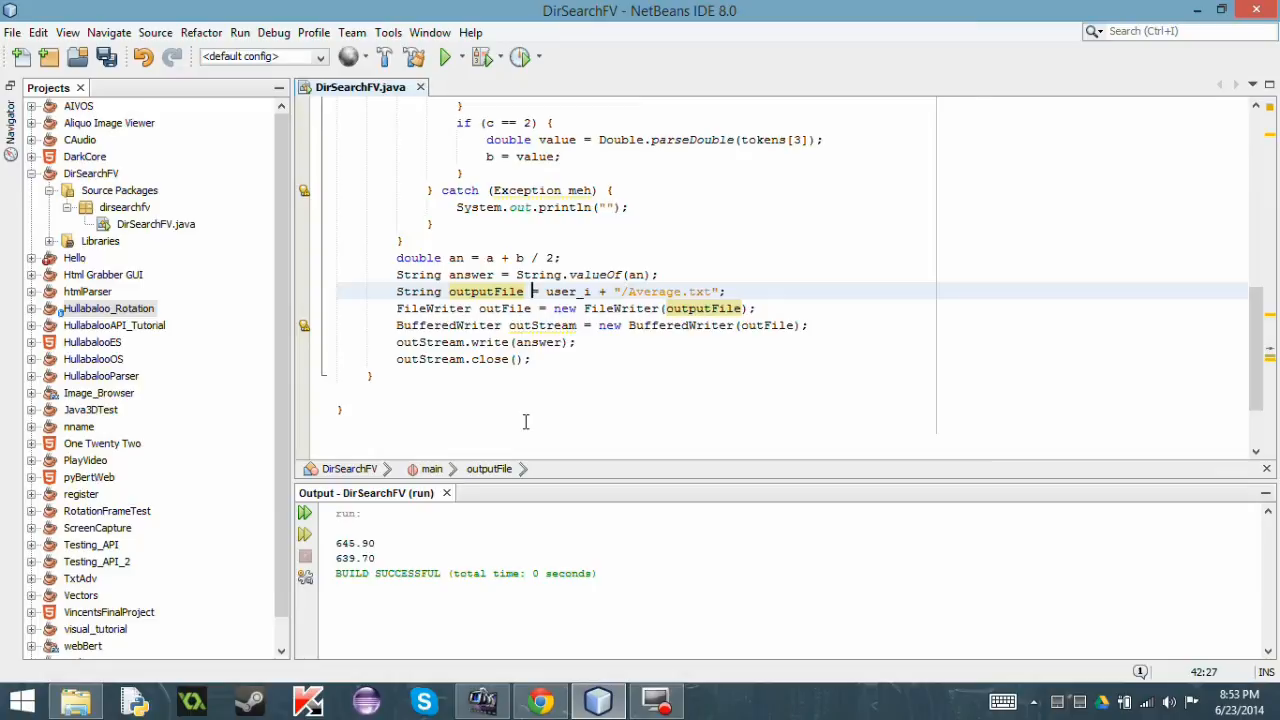
click(444, 56)
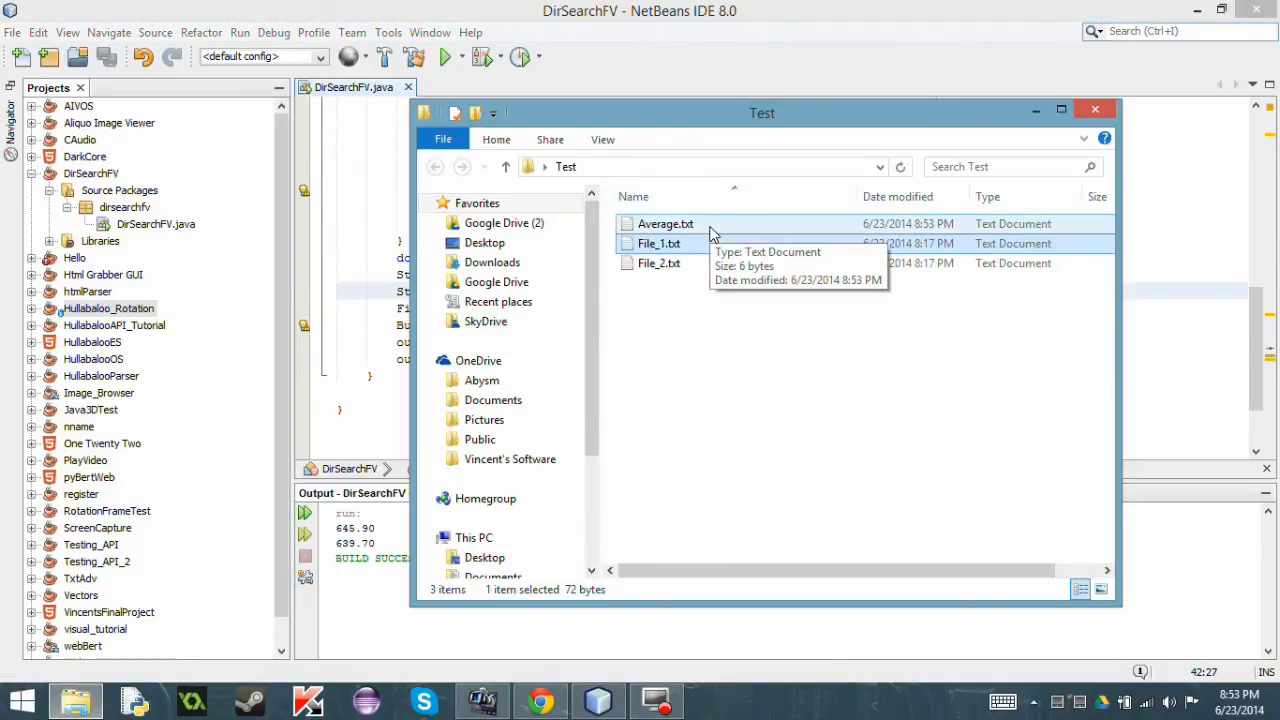
View the regenerated Average.txt showing 965.75, then close it and the Test folder.
double_click(664, 224)
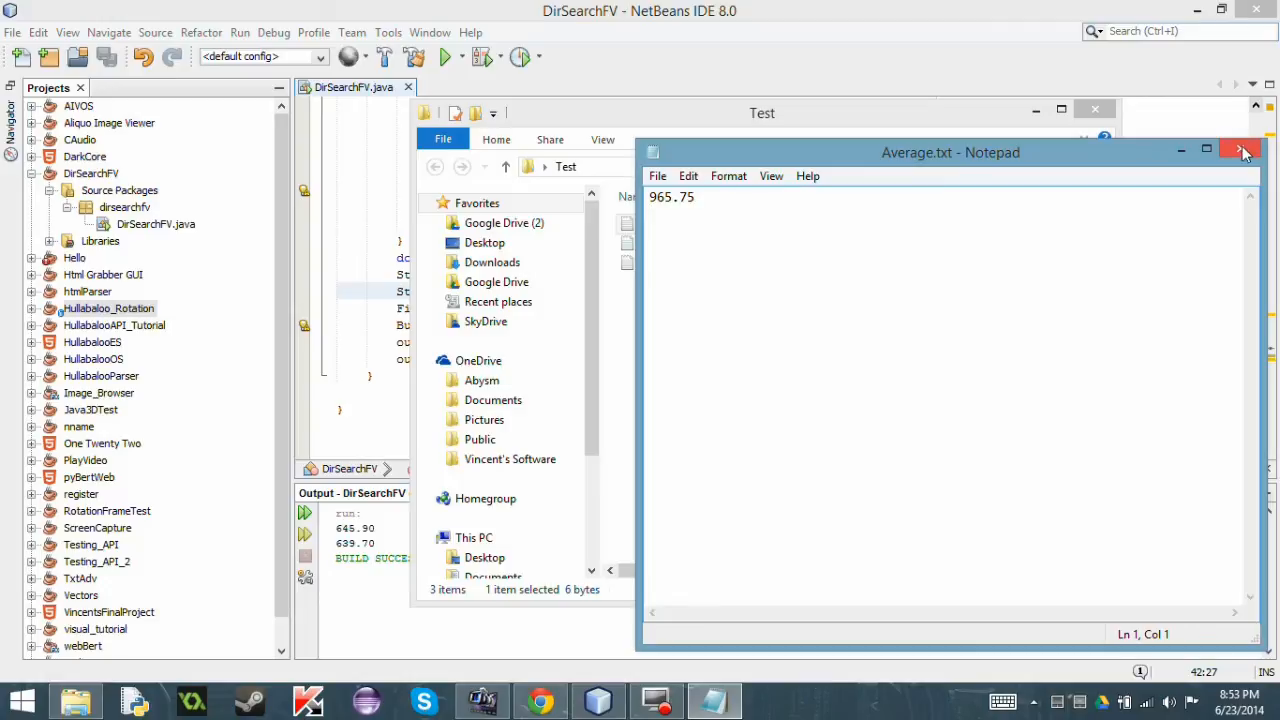
click(1240, 152)
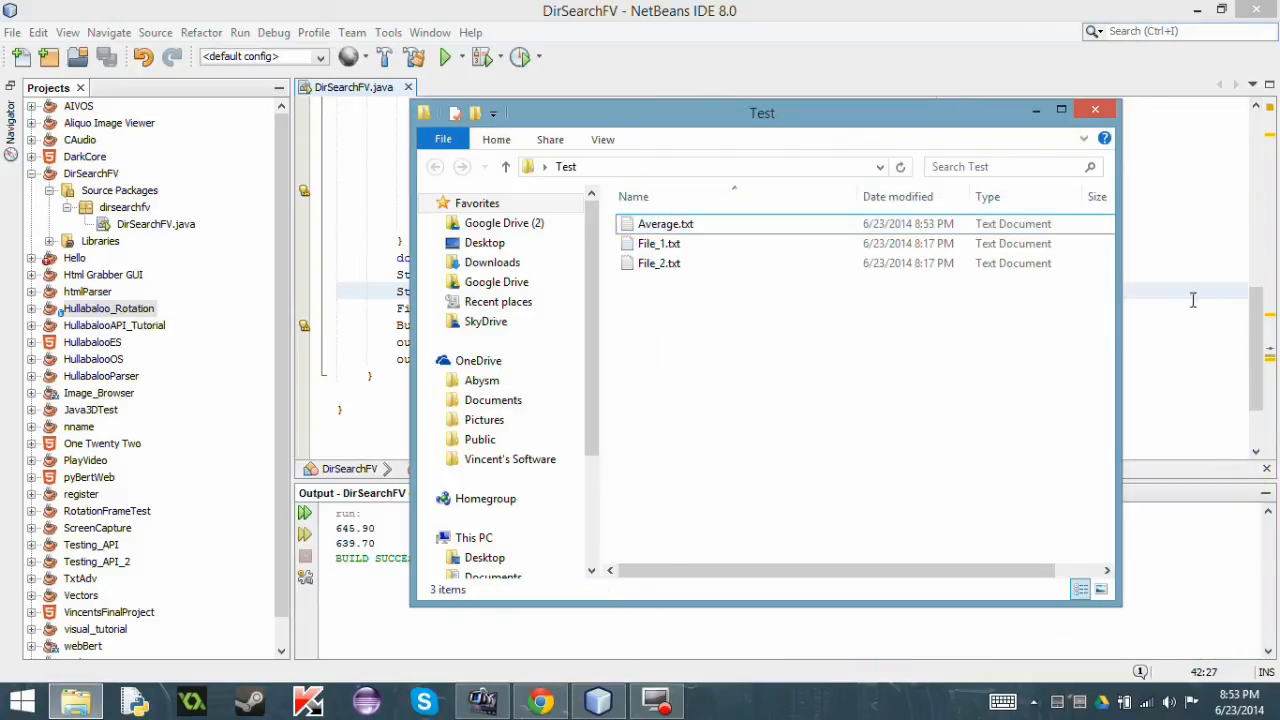
click(1094, 108)
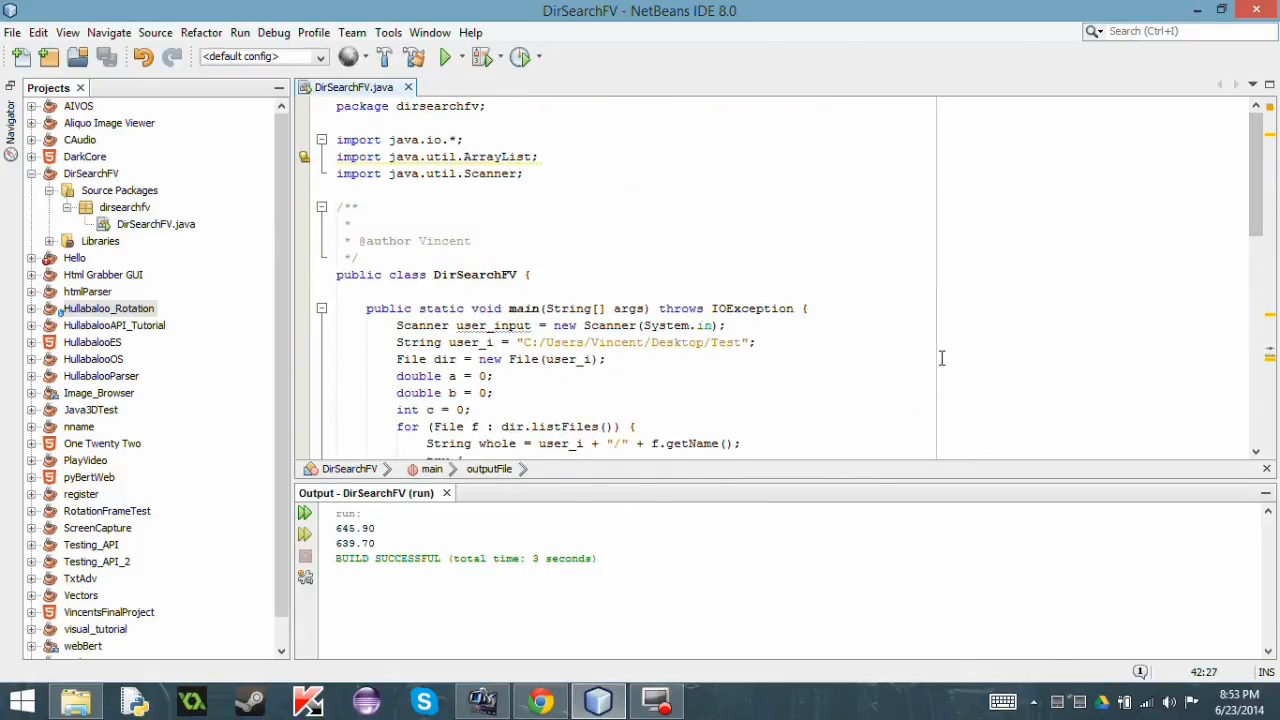
scroll(down, 3)
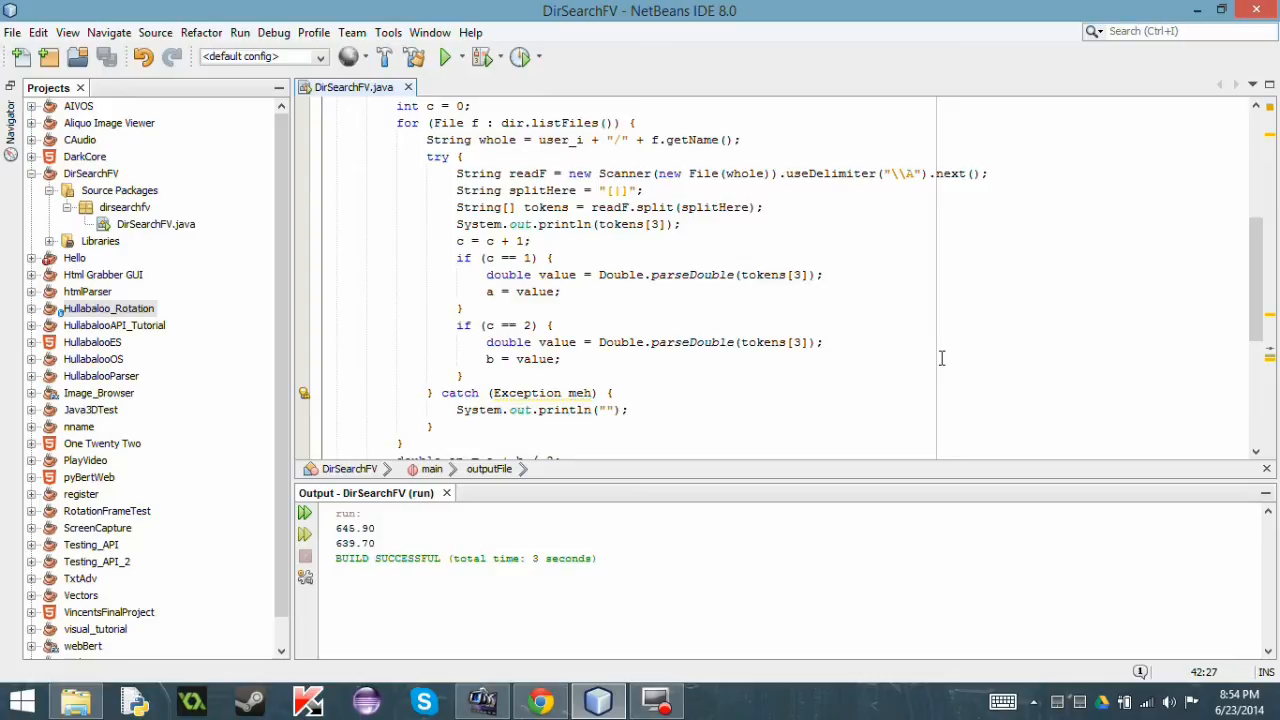
mouse_move(616, 280)
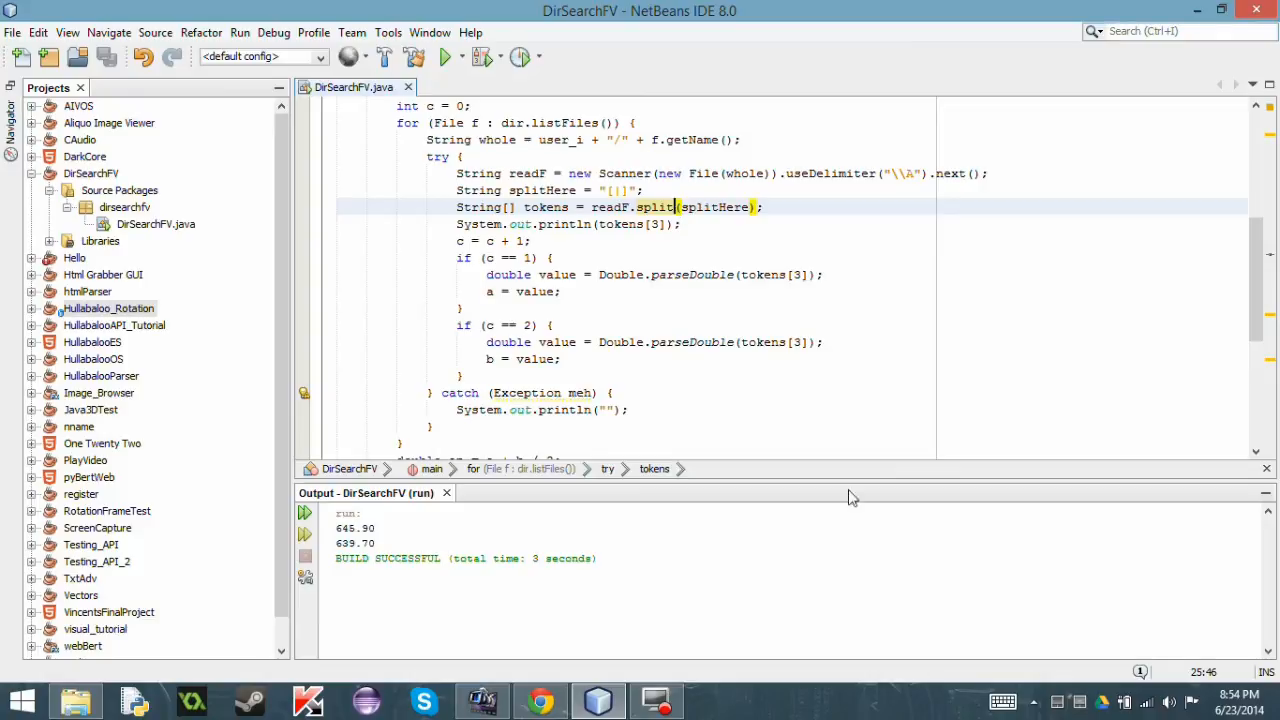
scroll(down, 3)
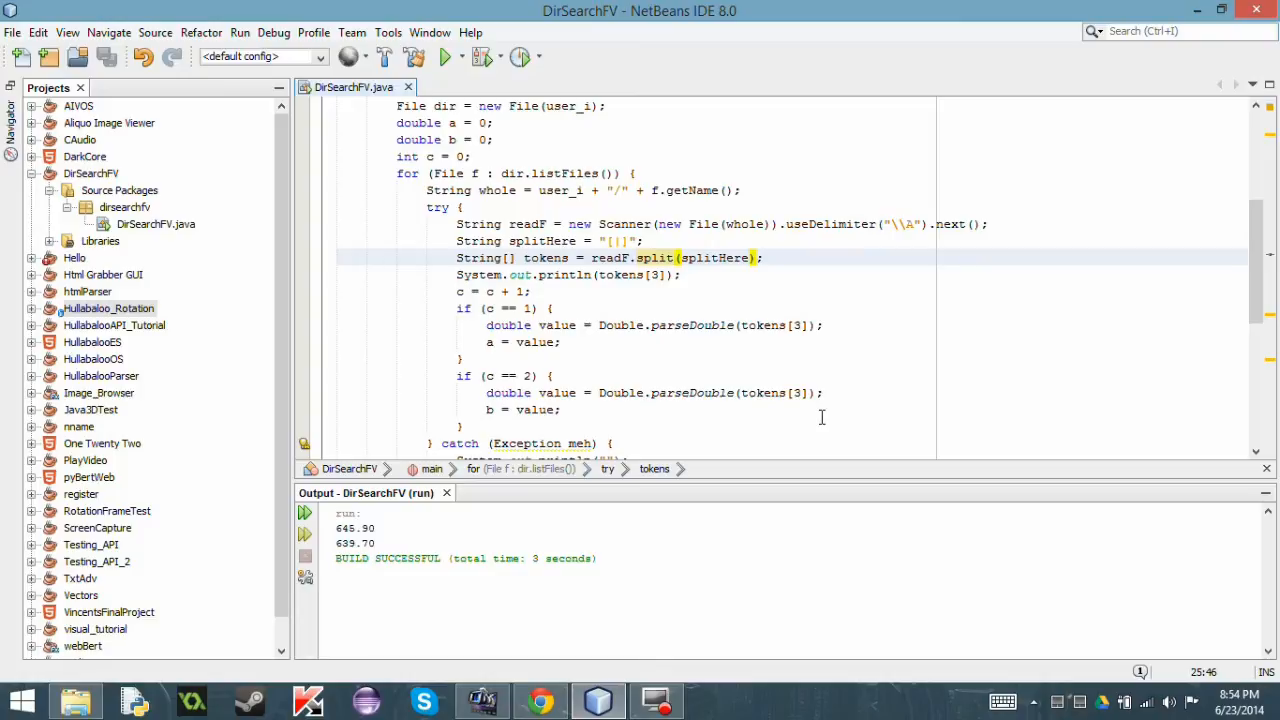
click(674, 256)
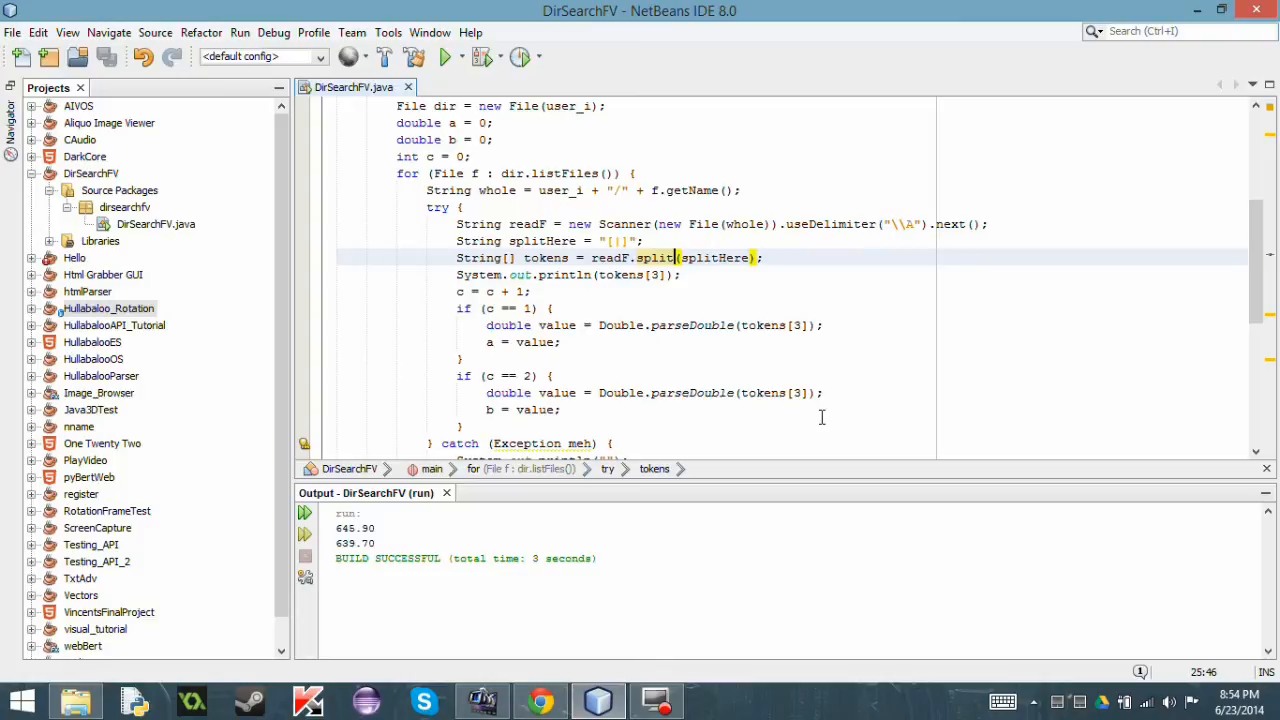